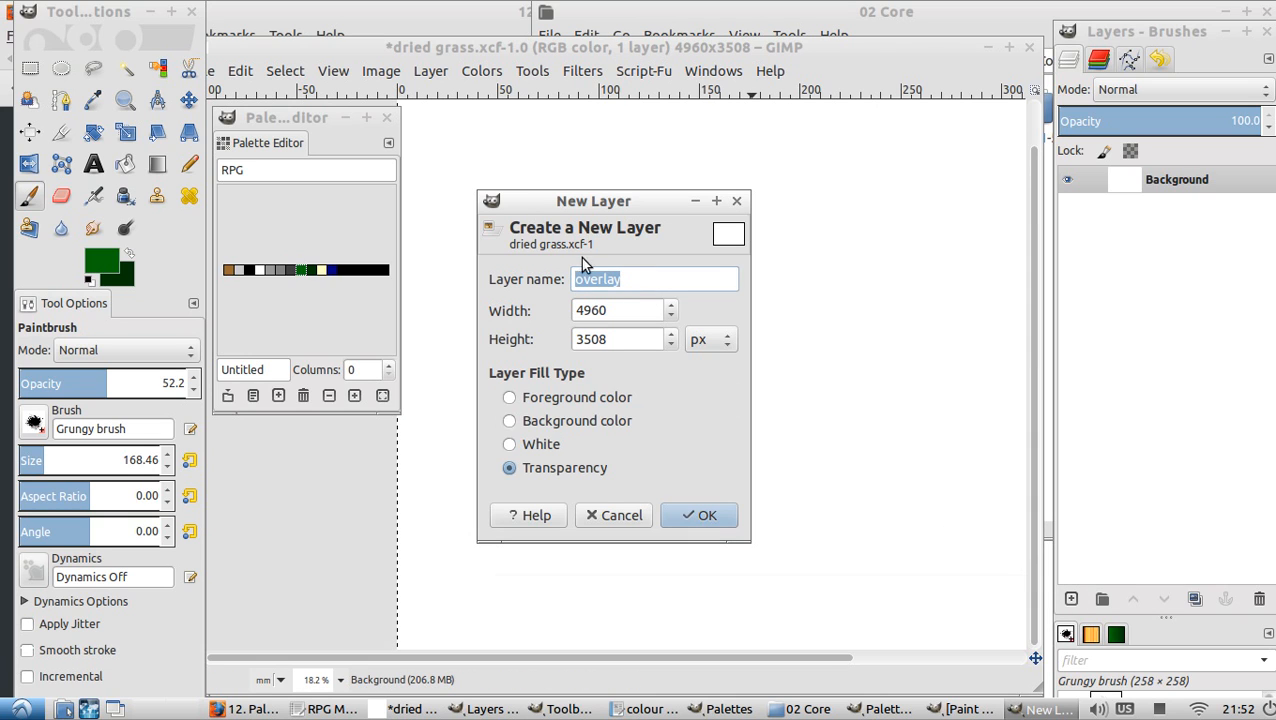
Step: Create a transparent 'trees' layer, paint a grungy green test blob, and set opacity to 100
{"action": "type", "text": "tree"}
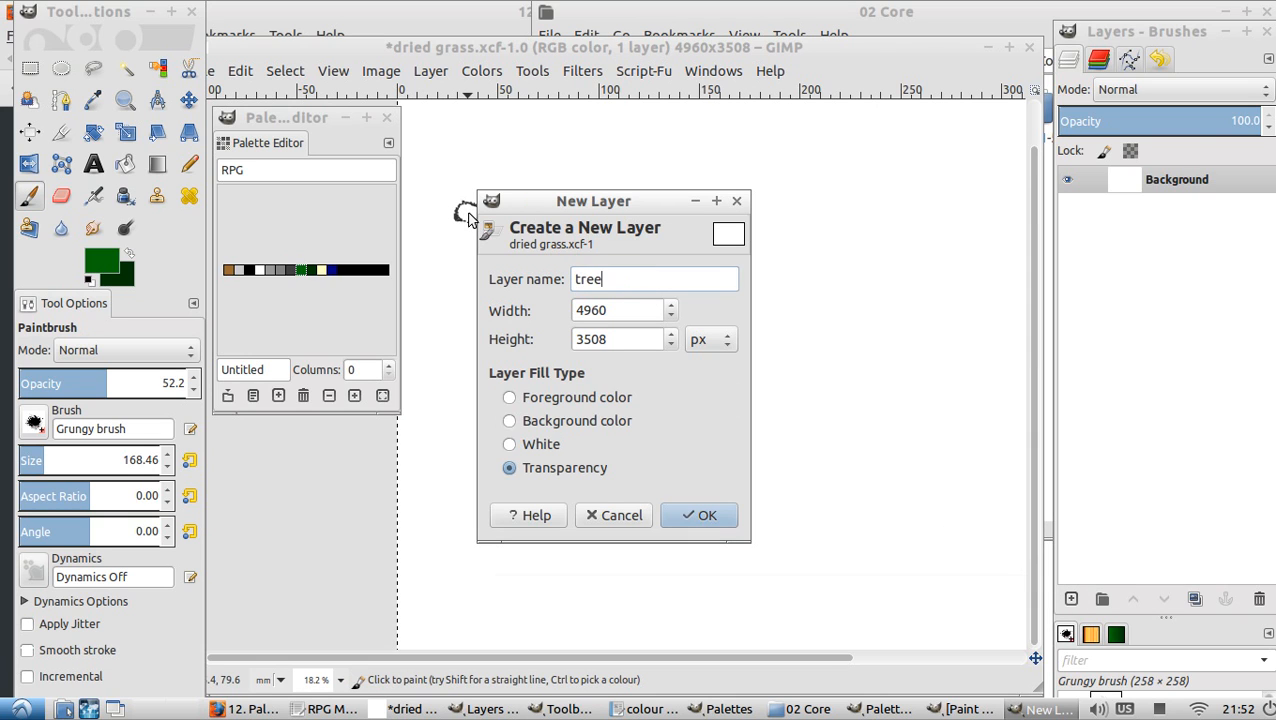
{"action": "left_click", "coordinate": [699, 515]}
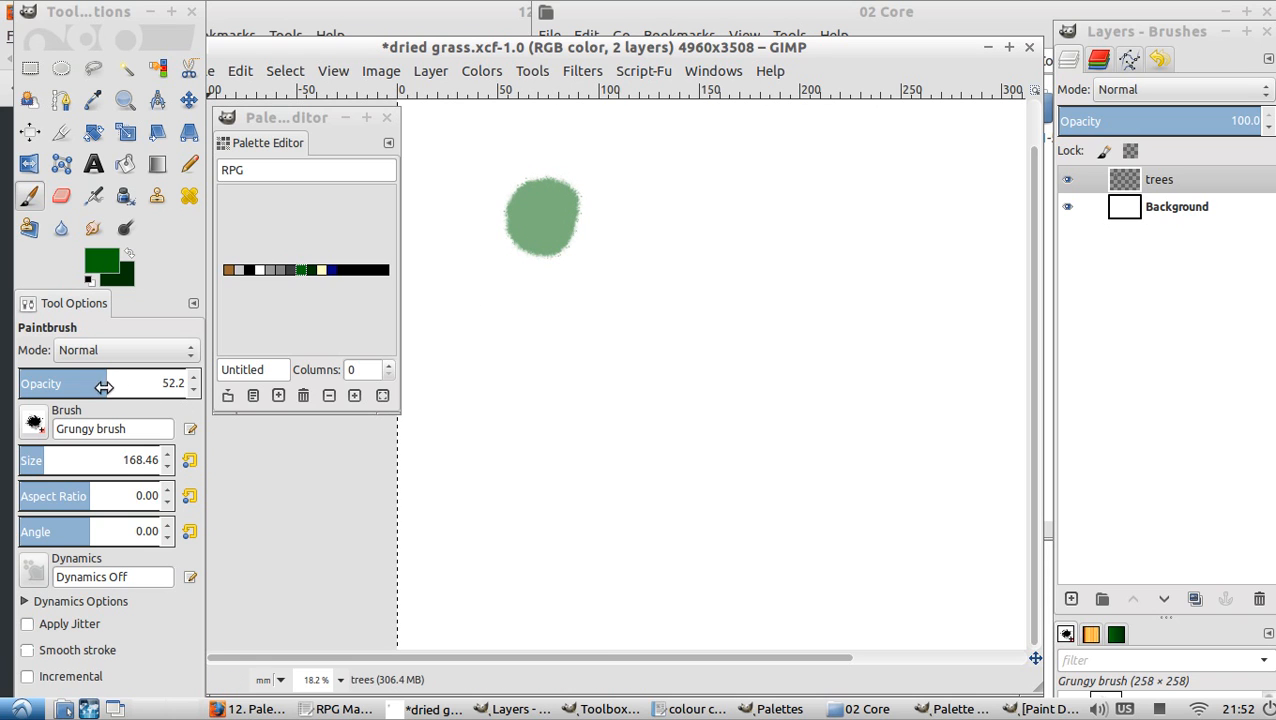
{"action": "left_click_drag", "start_coordinate": [105, 383], "coordinate": [194, 383]}
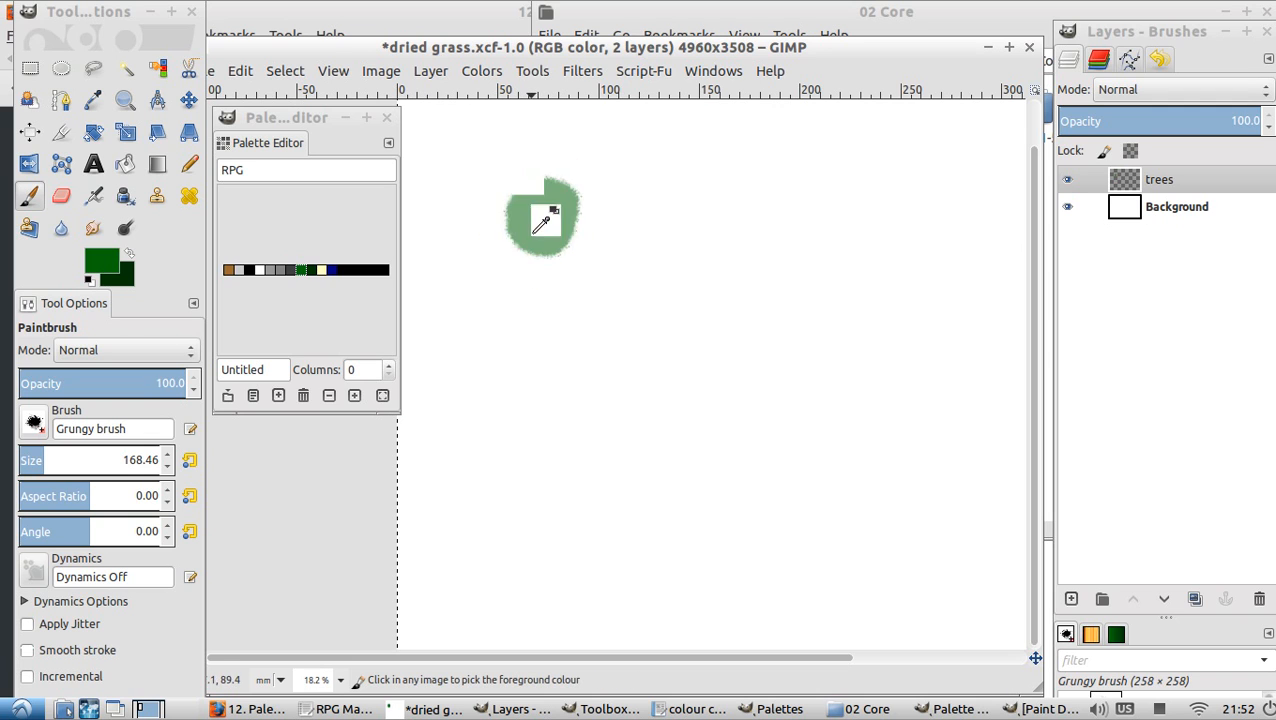
{"action": "mouse_move", "coordinate": [405, 295]}
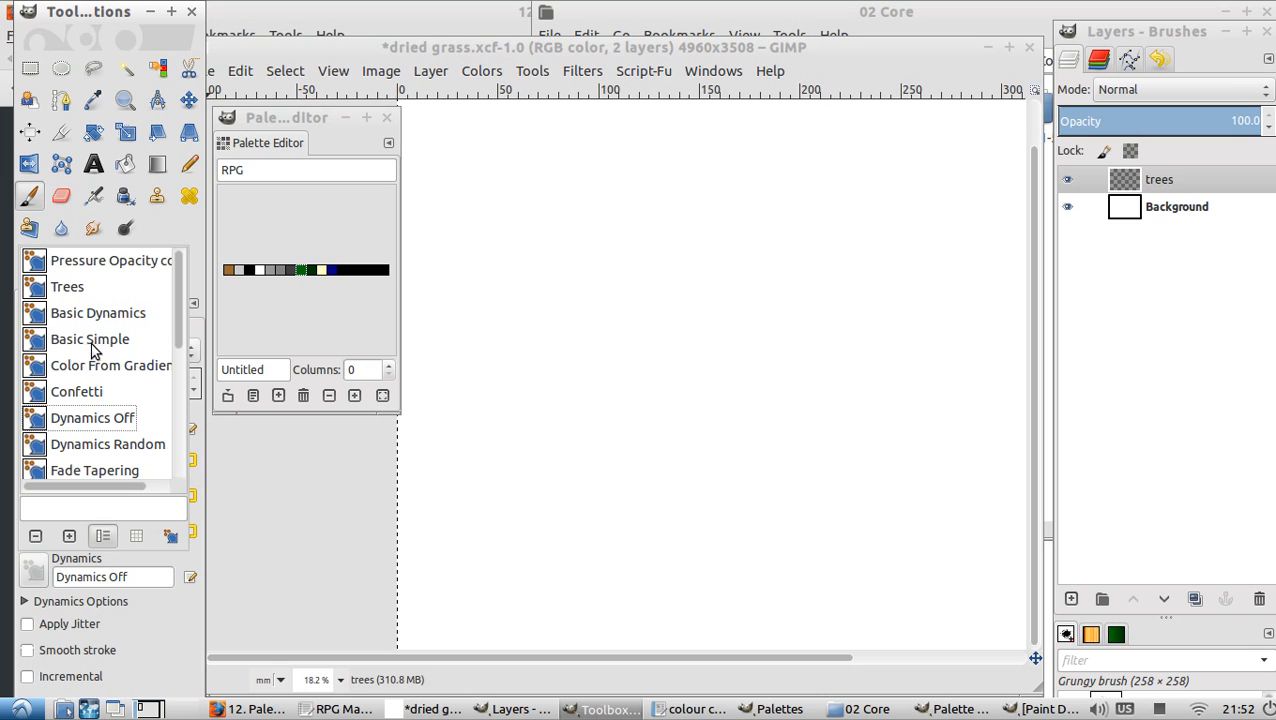
{"action": "mouse_move", "coordinate": [78, 290]}
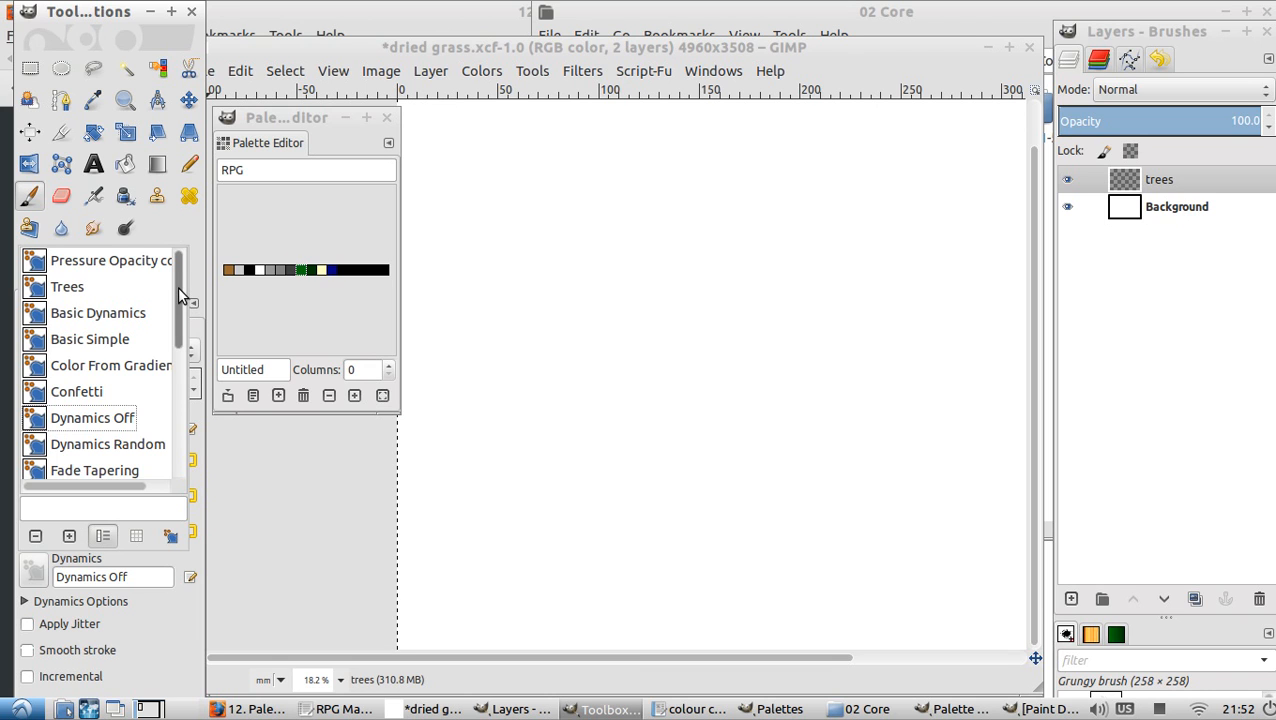
Step: Remove the test blob and set the paintbrush dynamics to Random Color
{"action": "scroll", "scroll_direction": "down", "scroll_amount": 3}
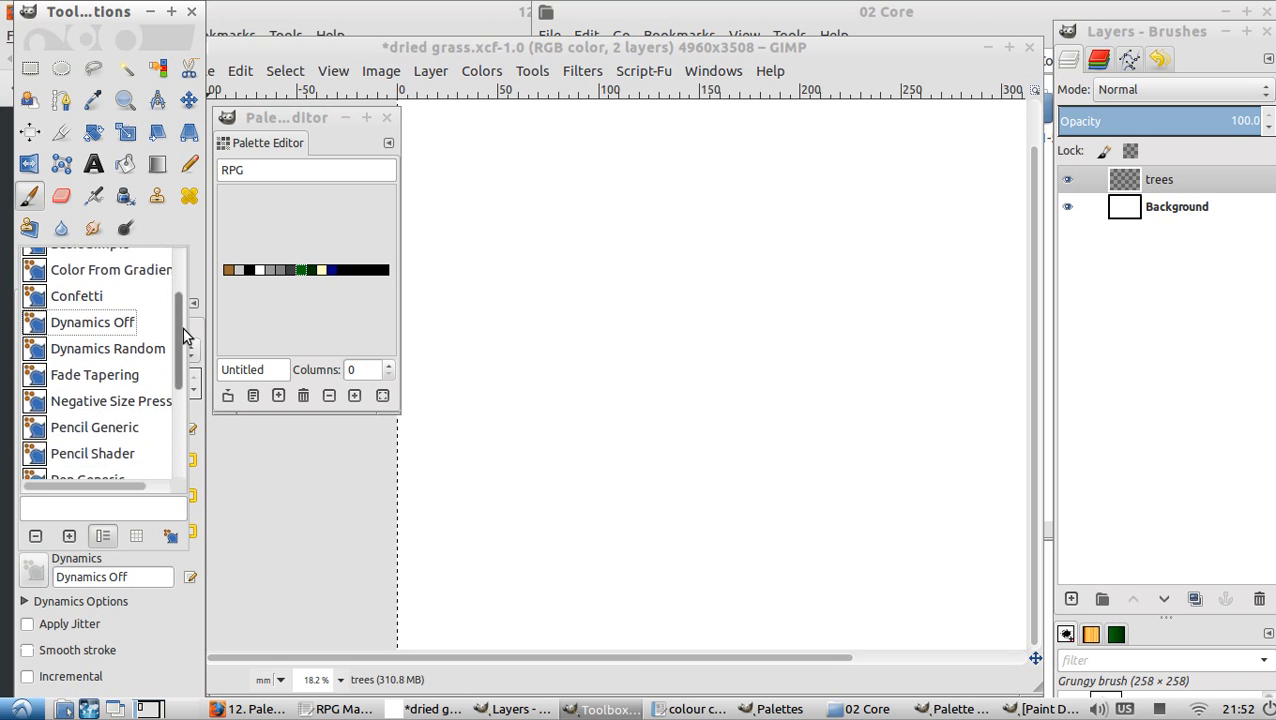
{"action": "scroll", "scroll_direction": "down", "scroll_amount": 3}
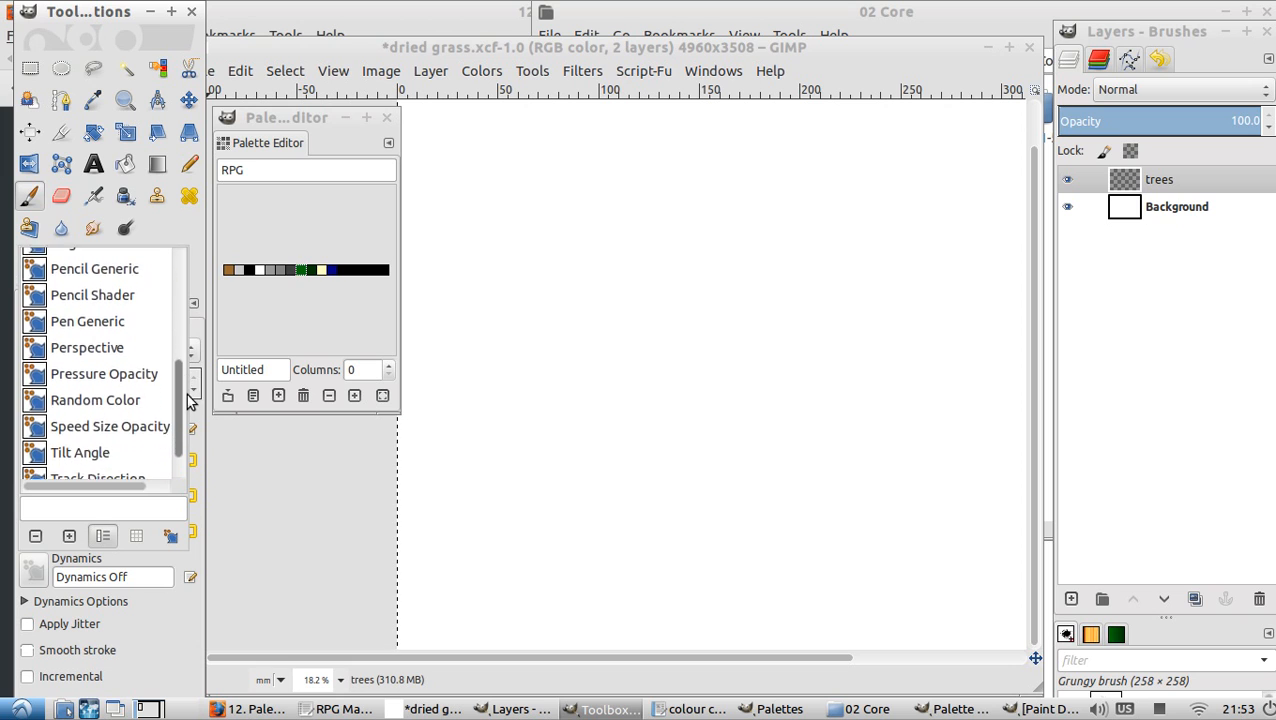
{"action": "scroll", "scroll_direction": "down", "scroll_amount": 3}
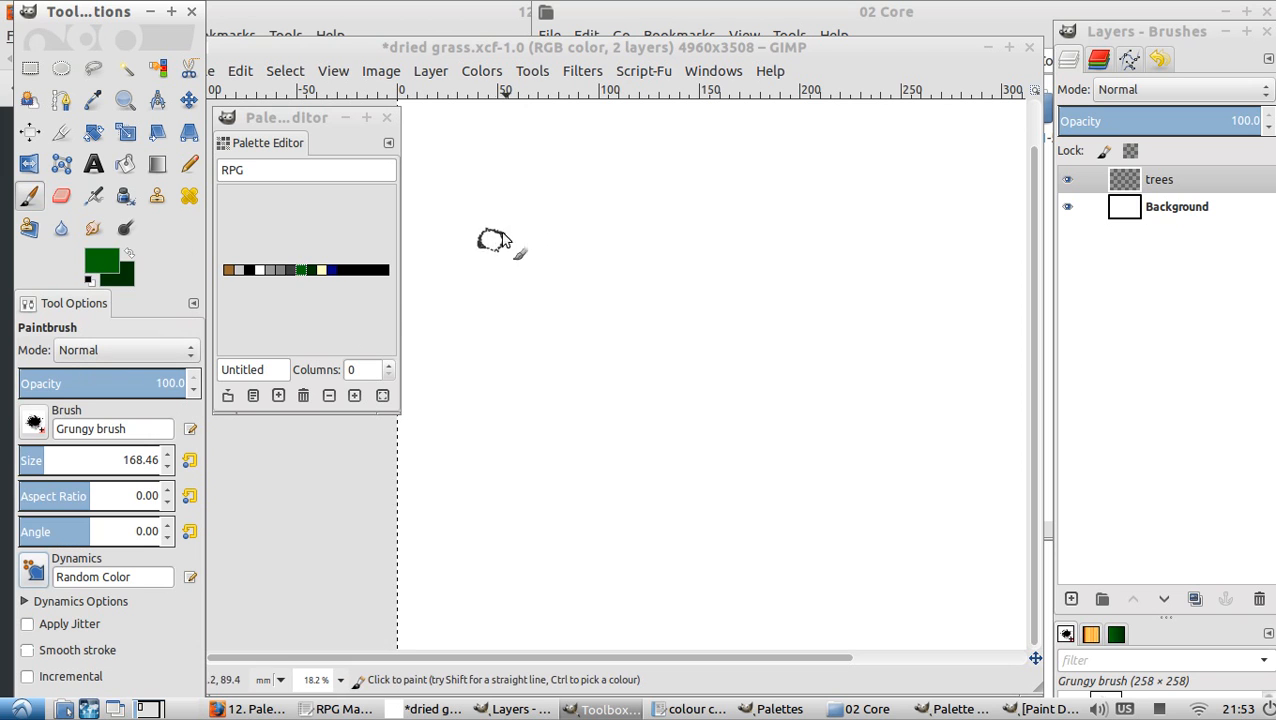
{"action": "mouse_move", "coordinate": [533, 195]}
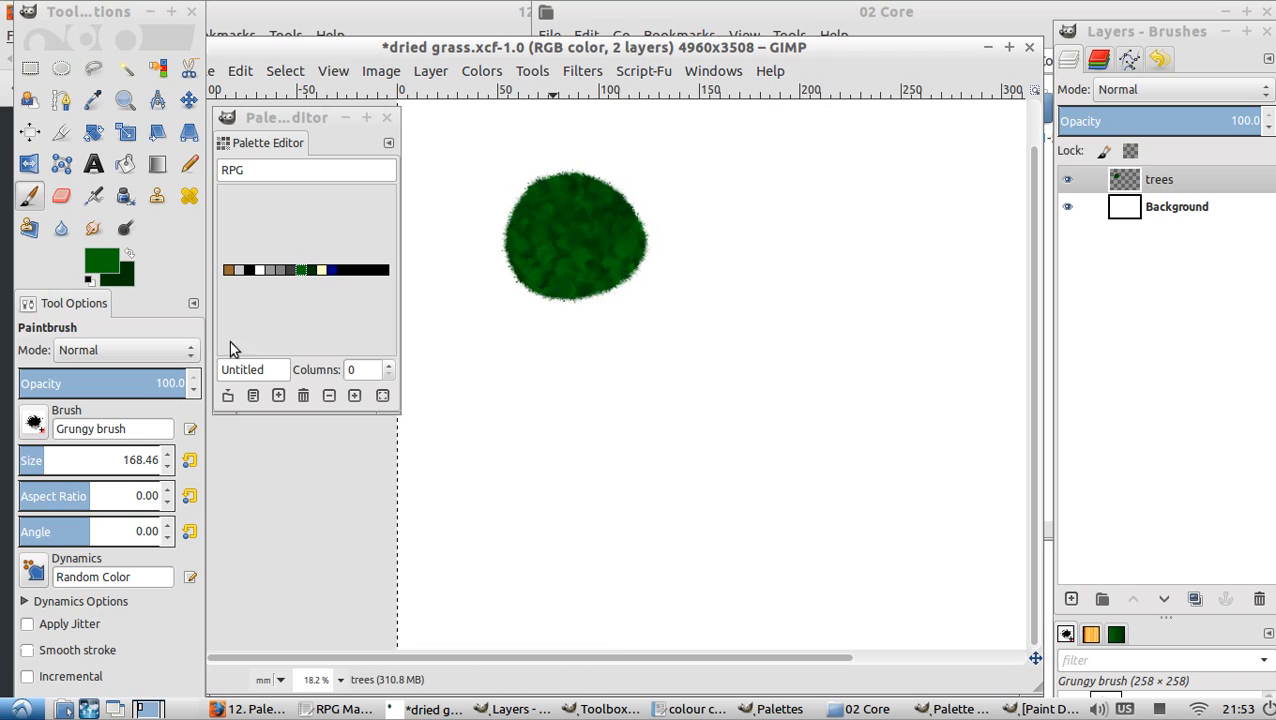
{"action": "mouse_move", "coordinate": [195, 340]}
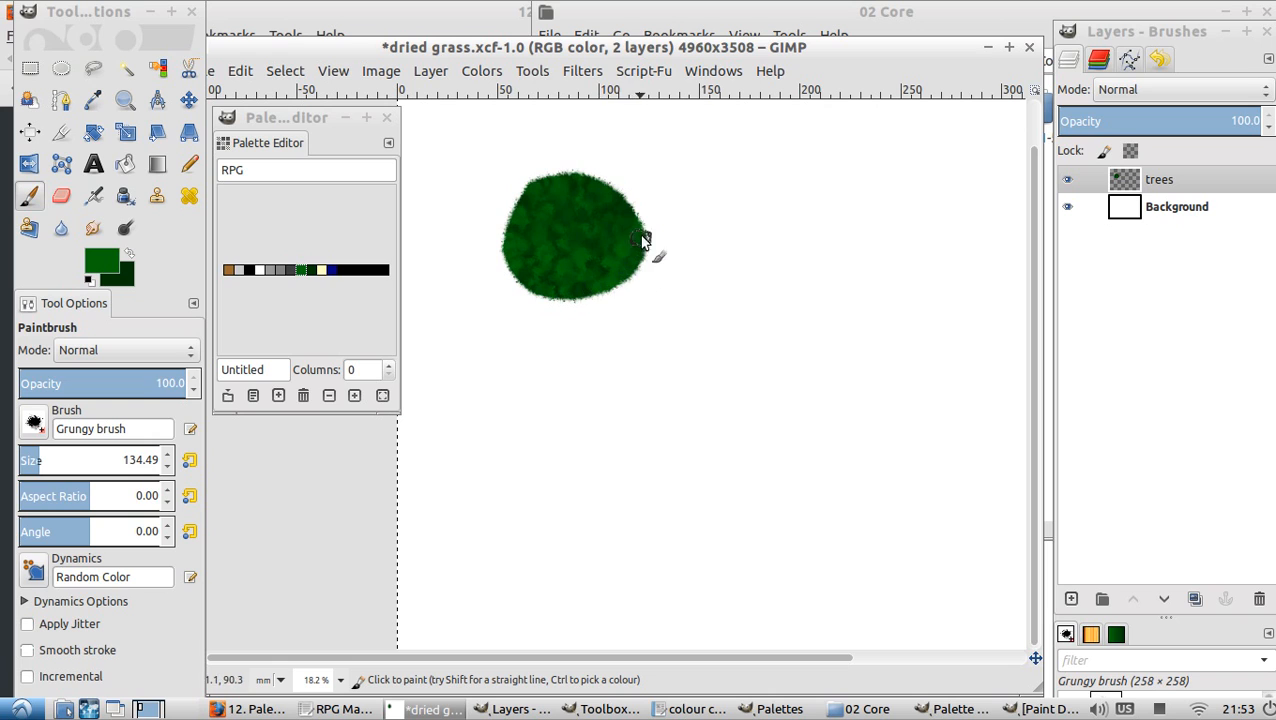
Step: Fill out the treetop's edge with the Grungy brush at size about 134
{"action": "left_click_drag", "start_coordinate": [645, 245], "coordinate": [505, 250]}
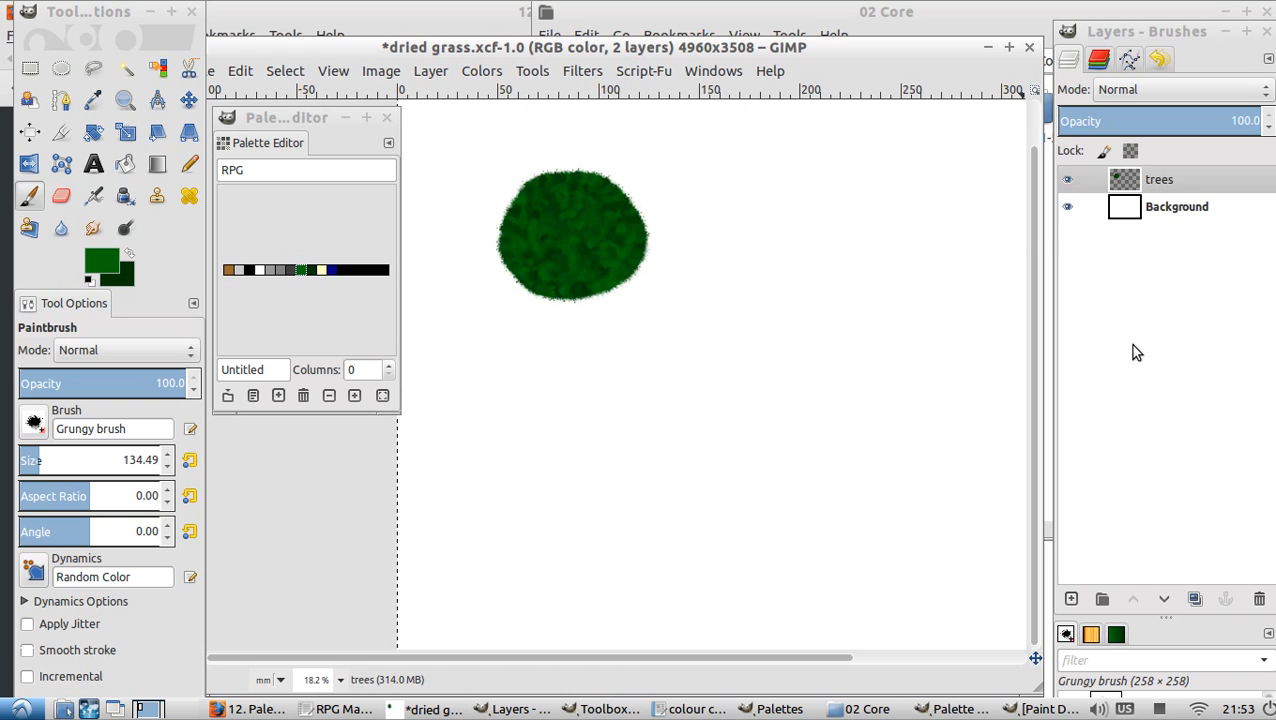
Step: Create a transparent layer named 'highlights' above the trees layer
{"action": "left_click", "coordinate": [1071, 599]}
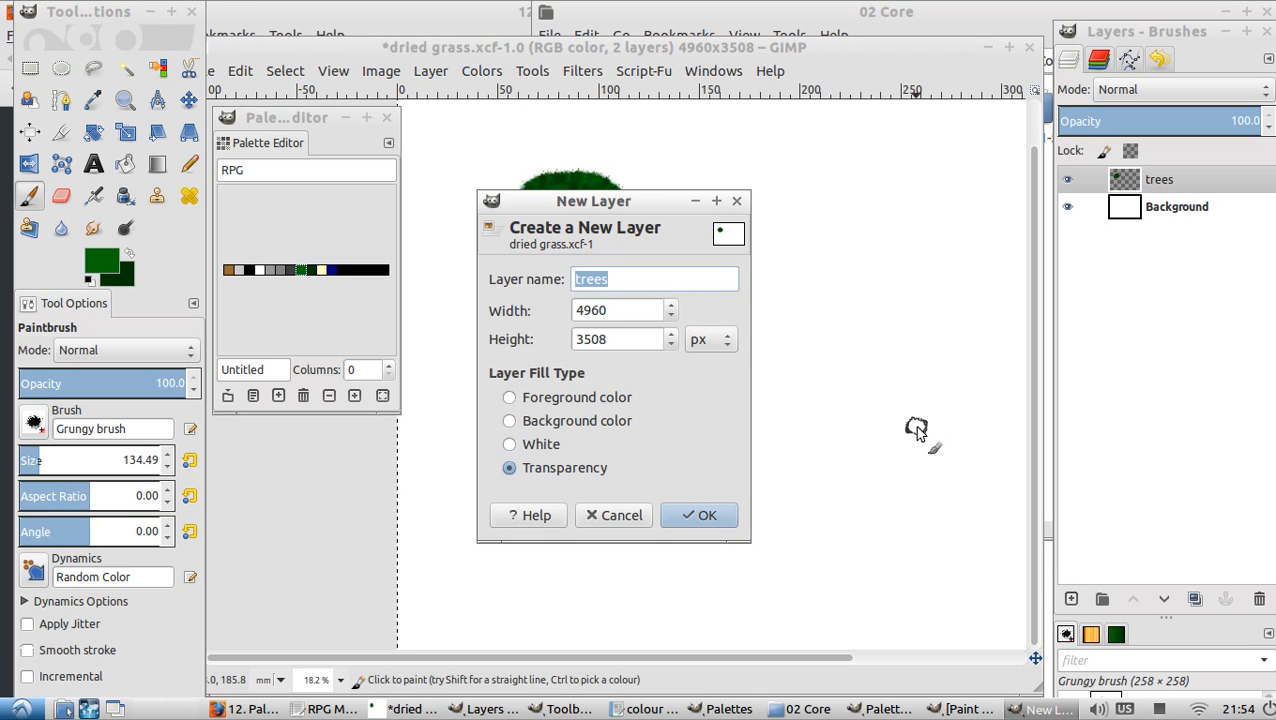
{"action": "type", "text": "ov"}
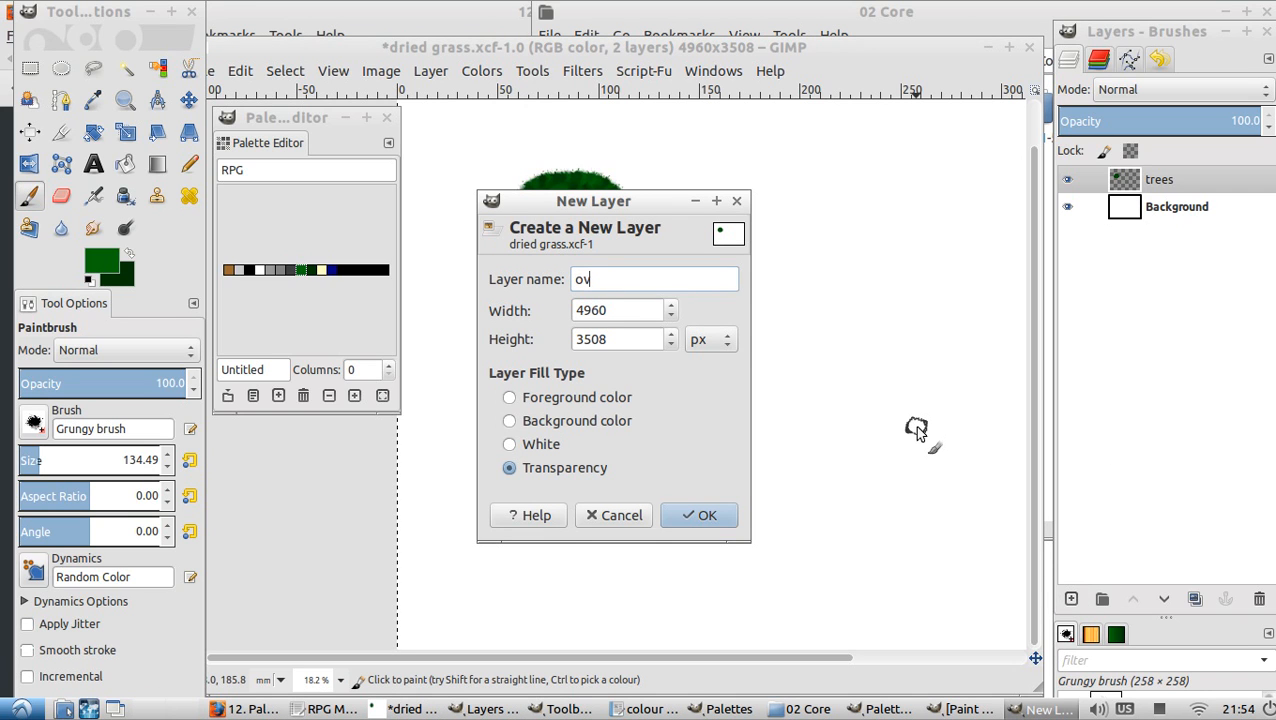
{"action": "type", "text": "highlights"}
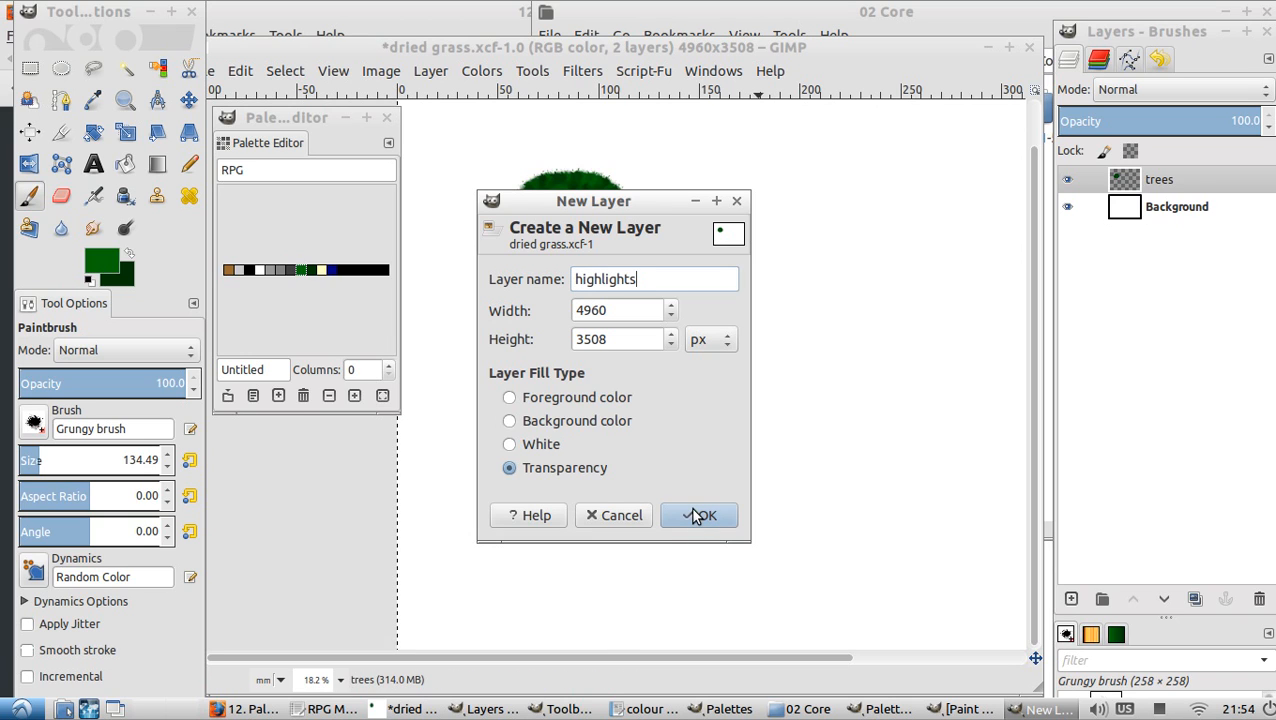
{"action": "left_click", "coordinate": [699, 515]}
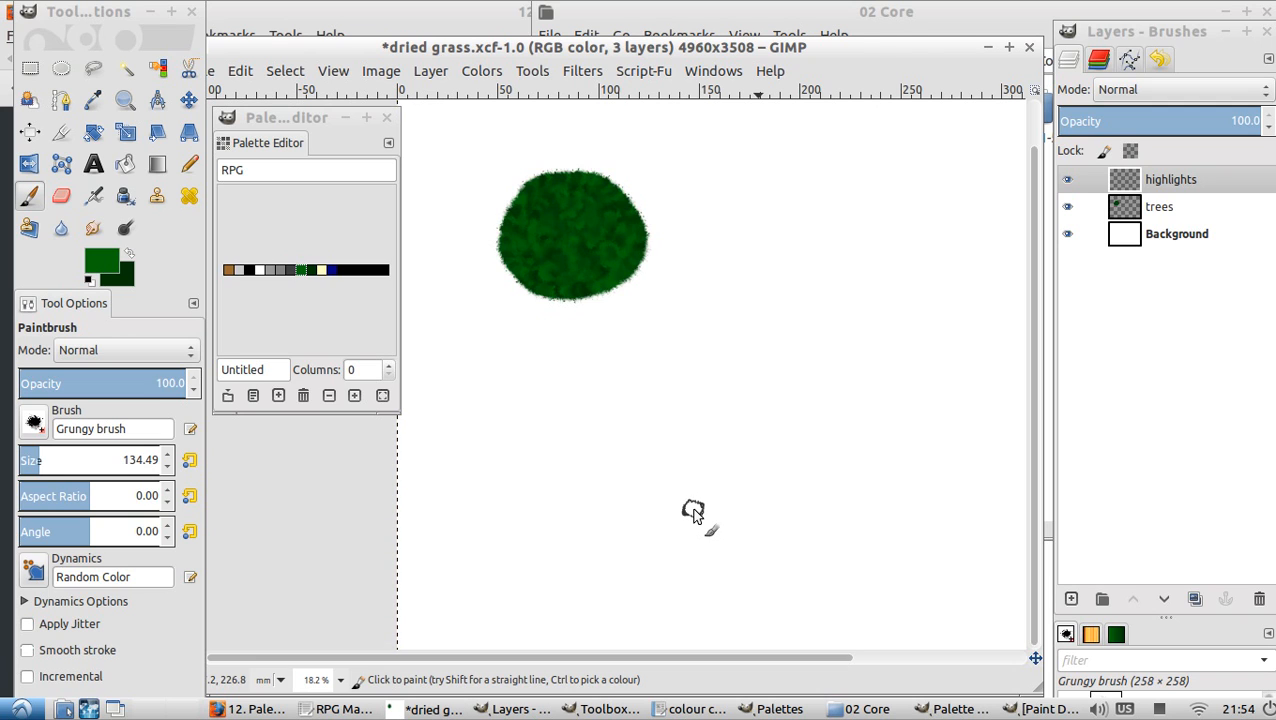
Step: Set highlights to Overlay, pick pale yellow and dark blue, and lower opacity to about 21
{"action": "left_click", "coordinate": [1180, 89]}
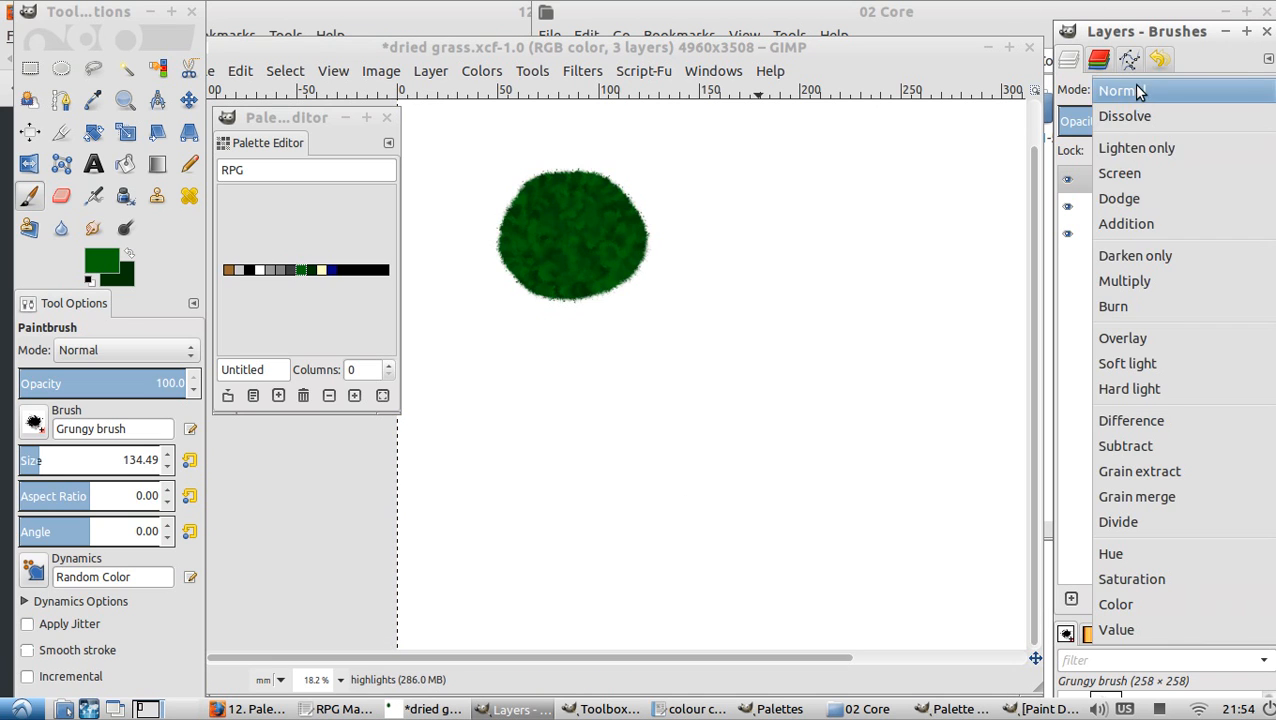
{"action": "left_click", "coordinate": [1122, 338]}
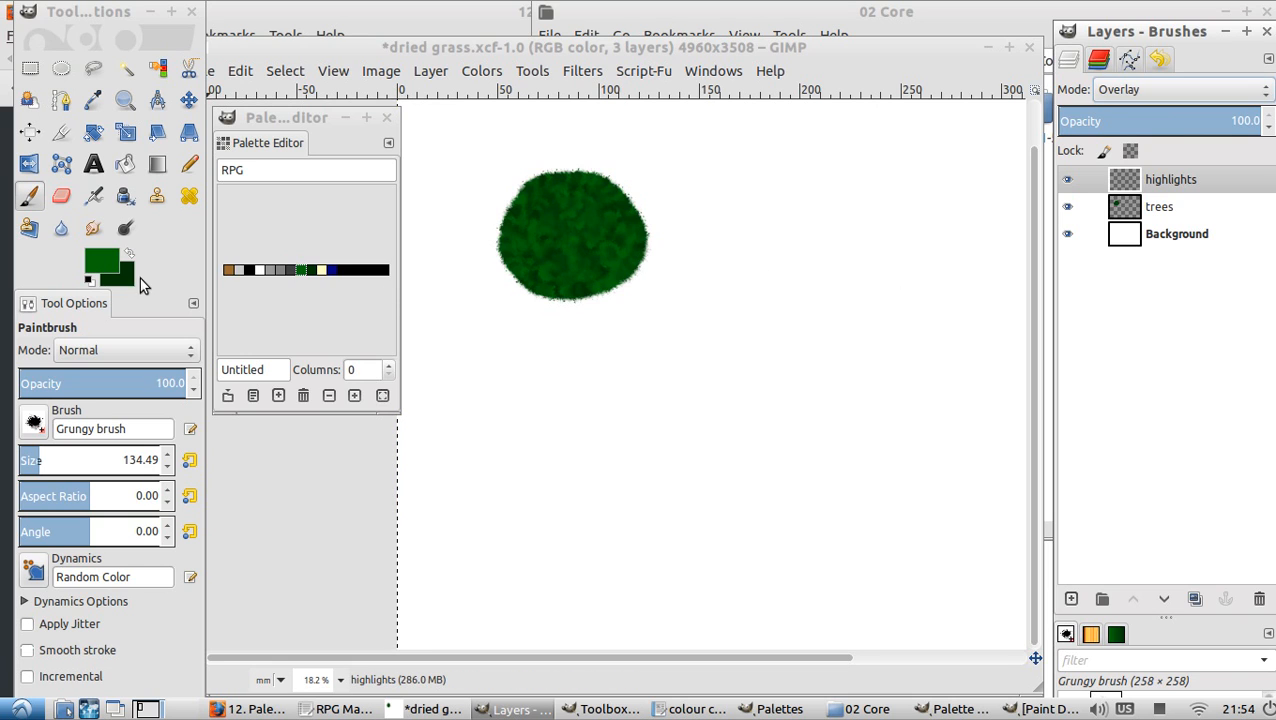
{"action": "mouse_move", "coordinate": [127, 263]}
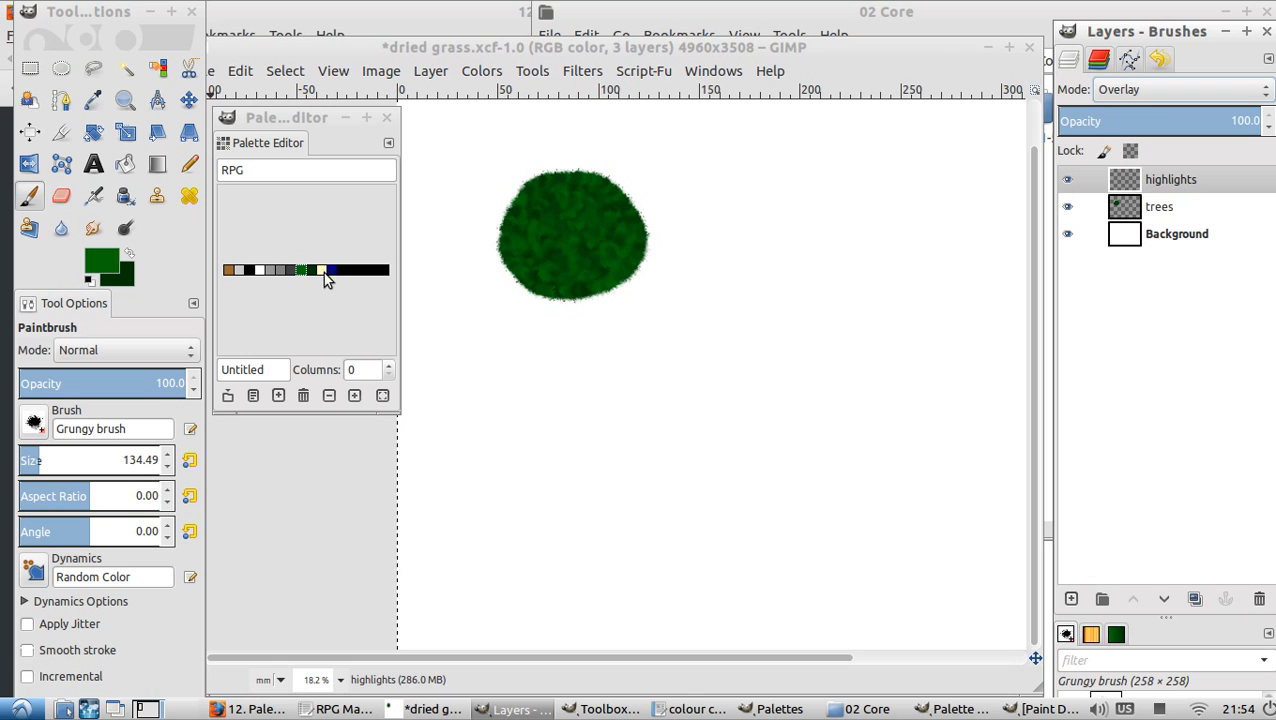
{"action": "left_click", "coordinate": [305, 270]}
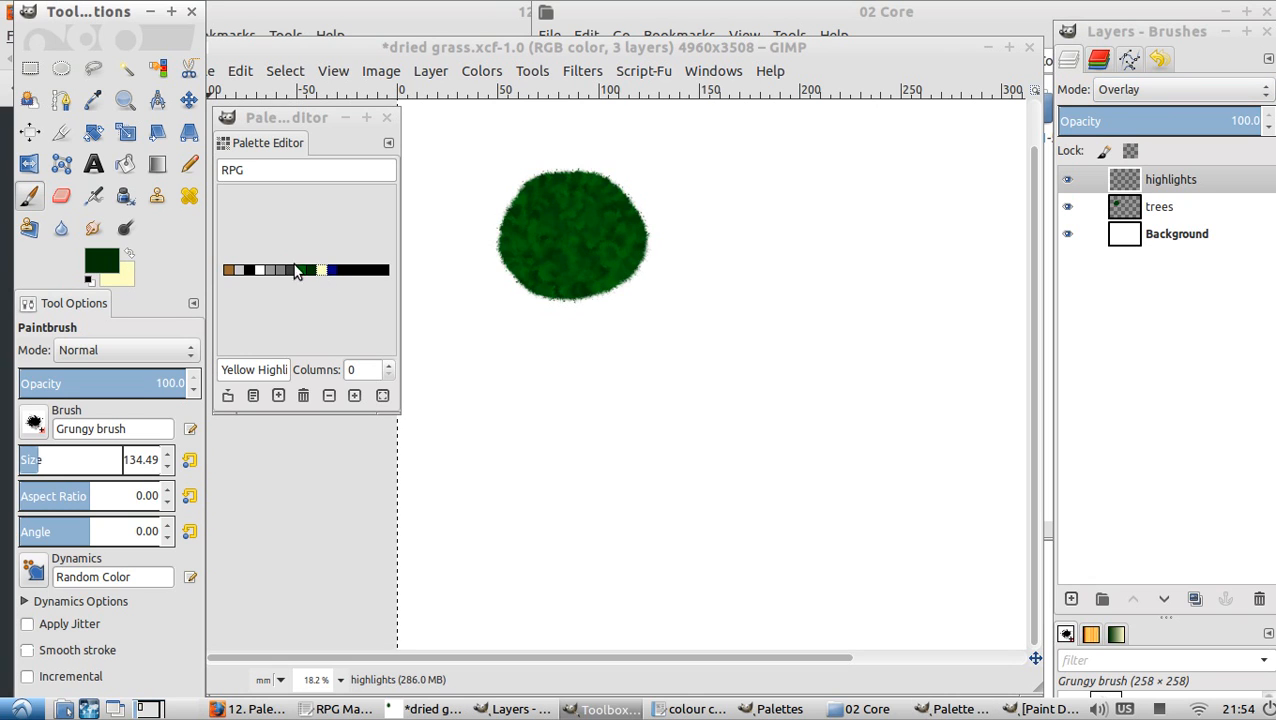
{"action": "left_click", "coordinate": [332, 270]}
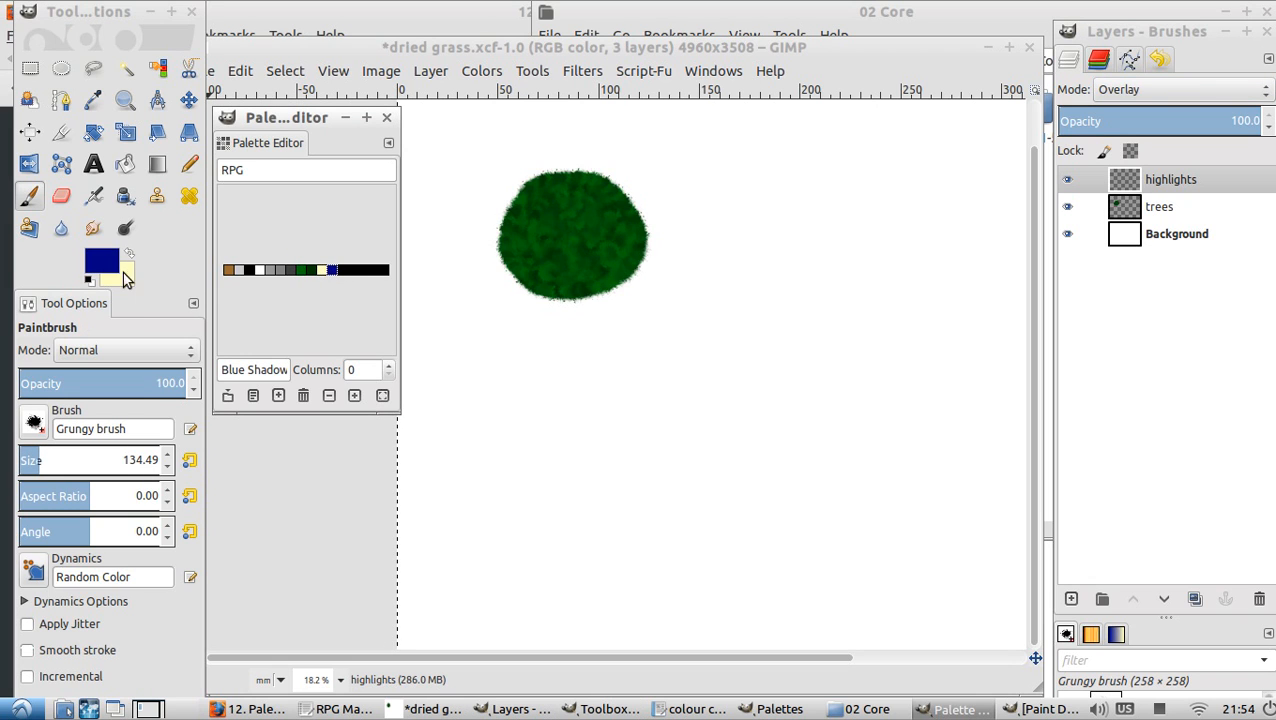
{"action": "mouse_move", "coordinate": [100, 267]}
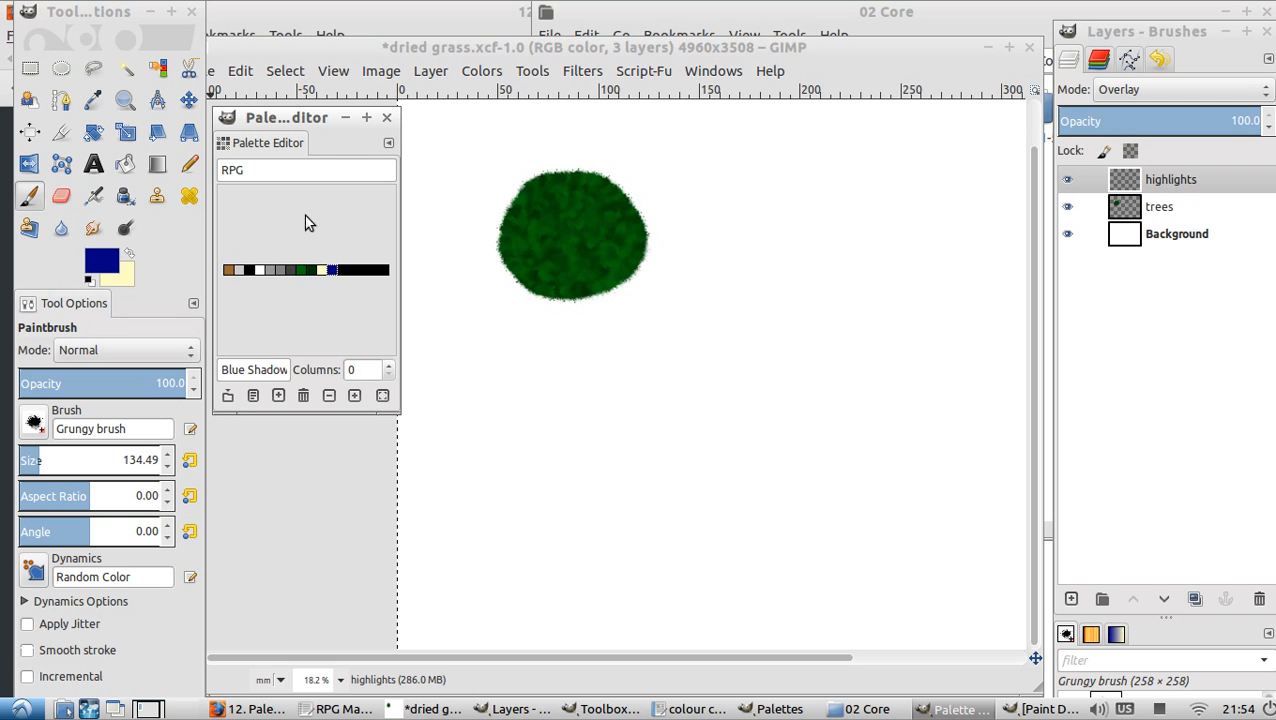
{"action": "left_click_drag", "start_coordinate": [170, 383], "coordinate": [120, 383]}
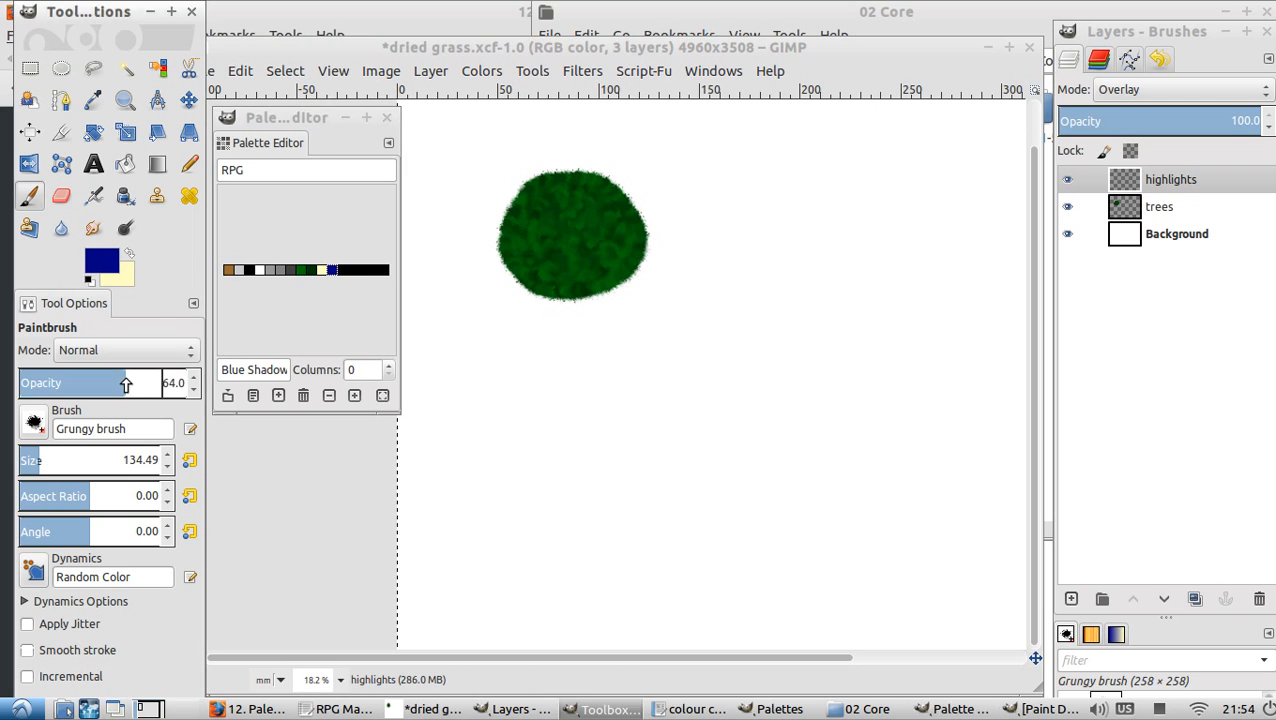
{"action": "left_click_drag", "start_coordinate": [110, 383], "coordinate": [55, 383]}
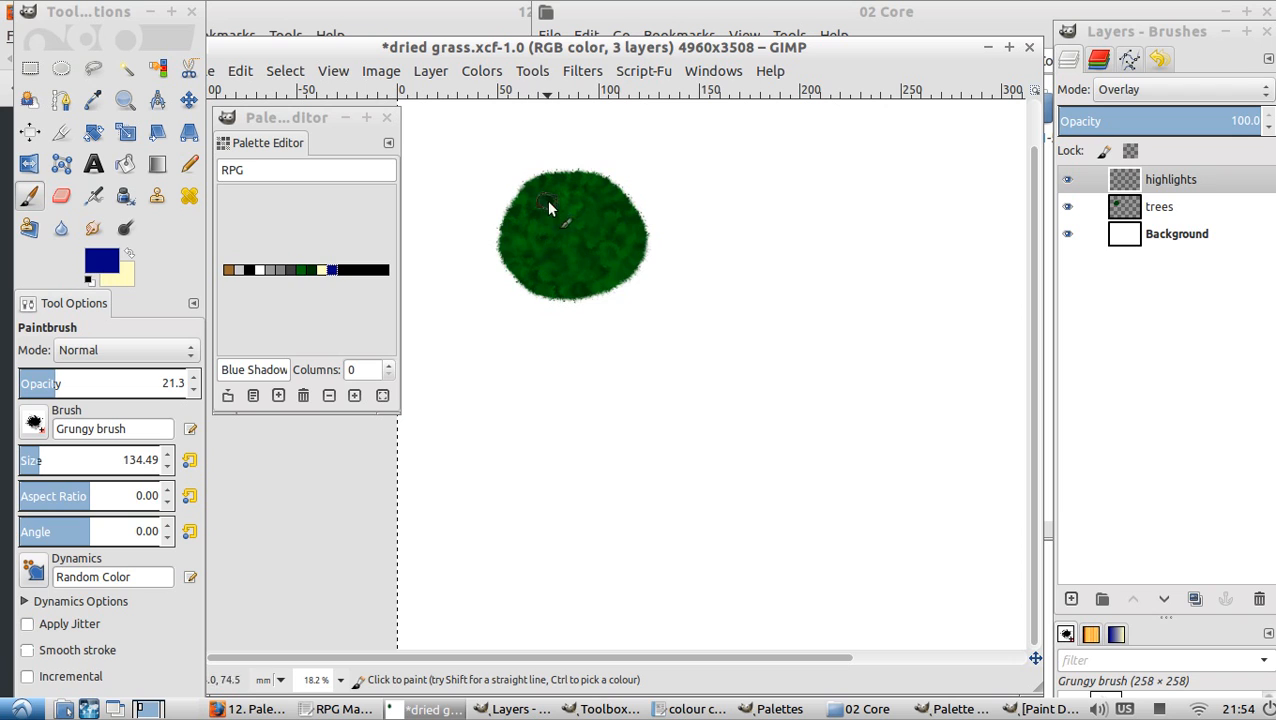
Step: Select the painted tree's outline from the trees layer
{"action": "left_click", "coordinate": [1158, 206]}
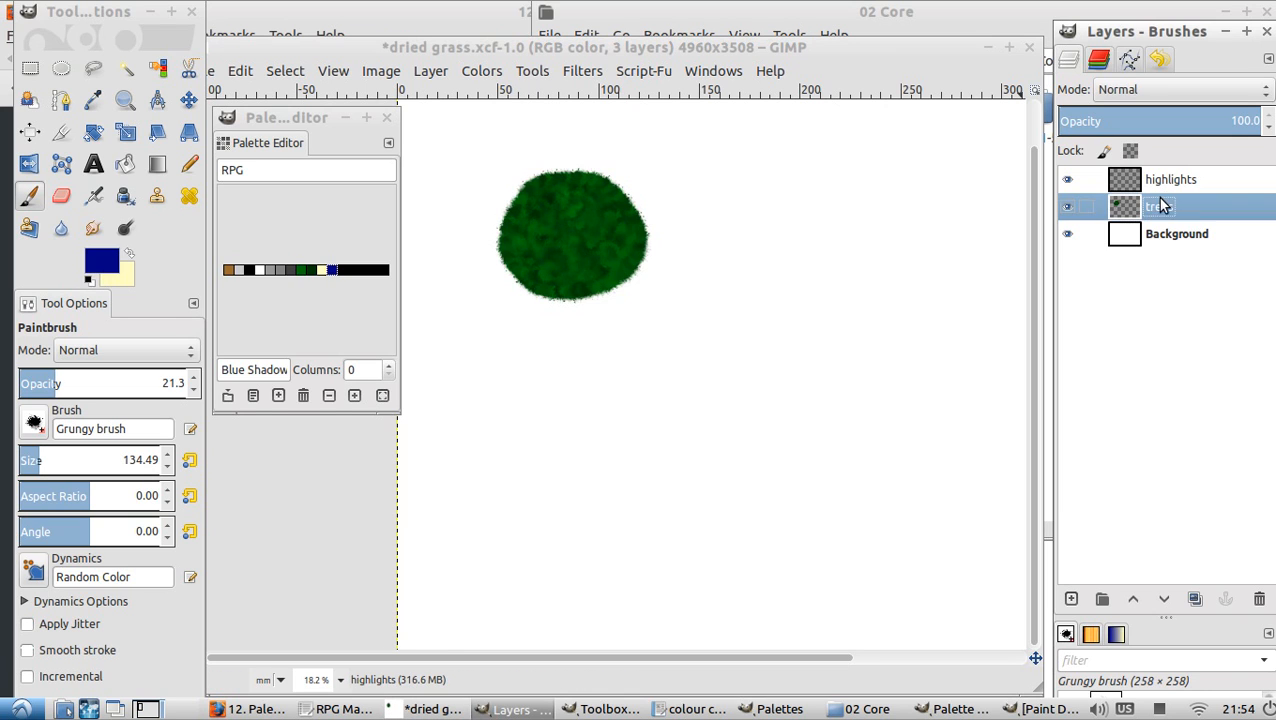
{"action": "right_click", "coordinate": [1160, 207]}
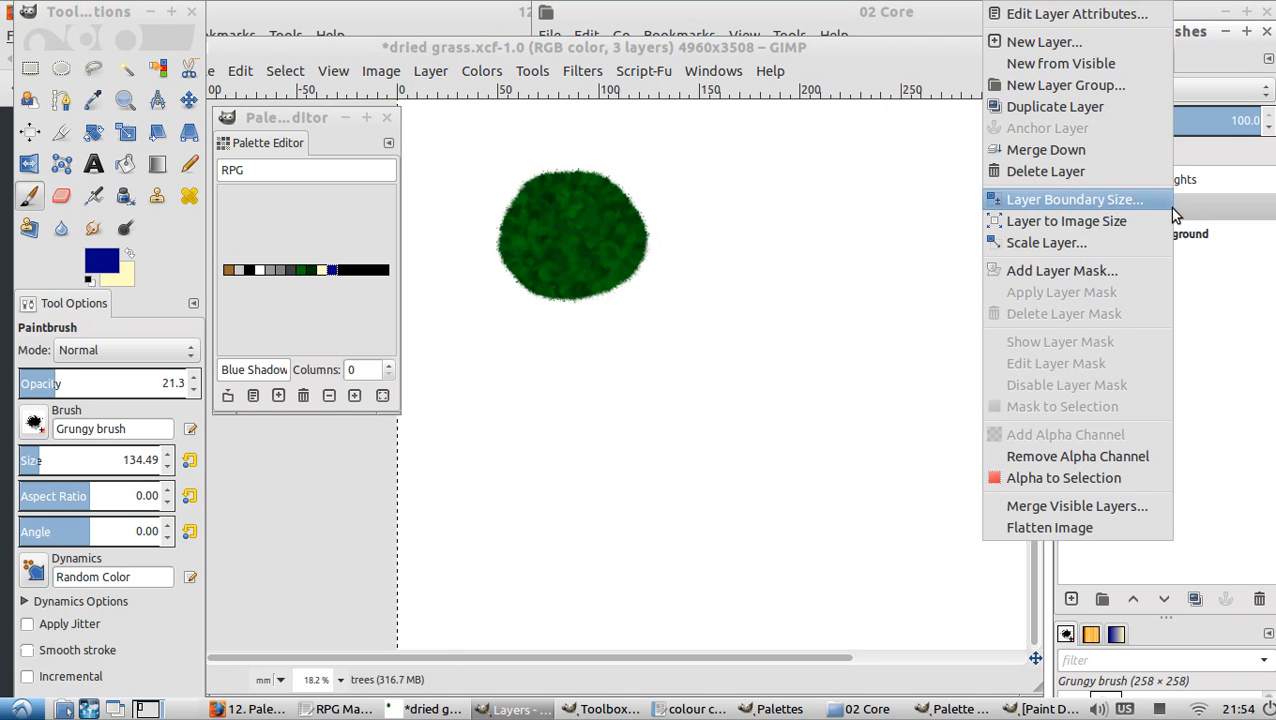
{"action": "mouse_move", "coordinate": [640, 194]}
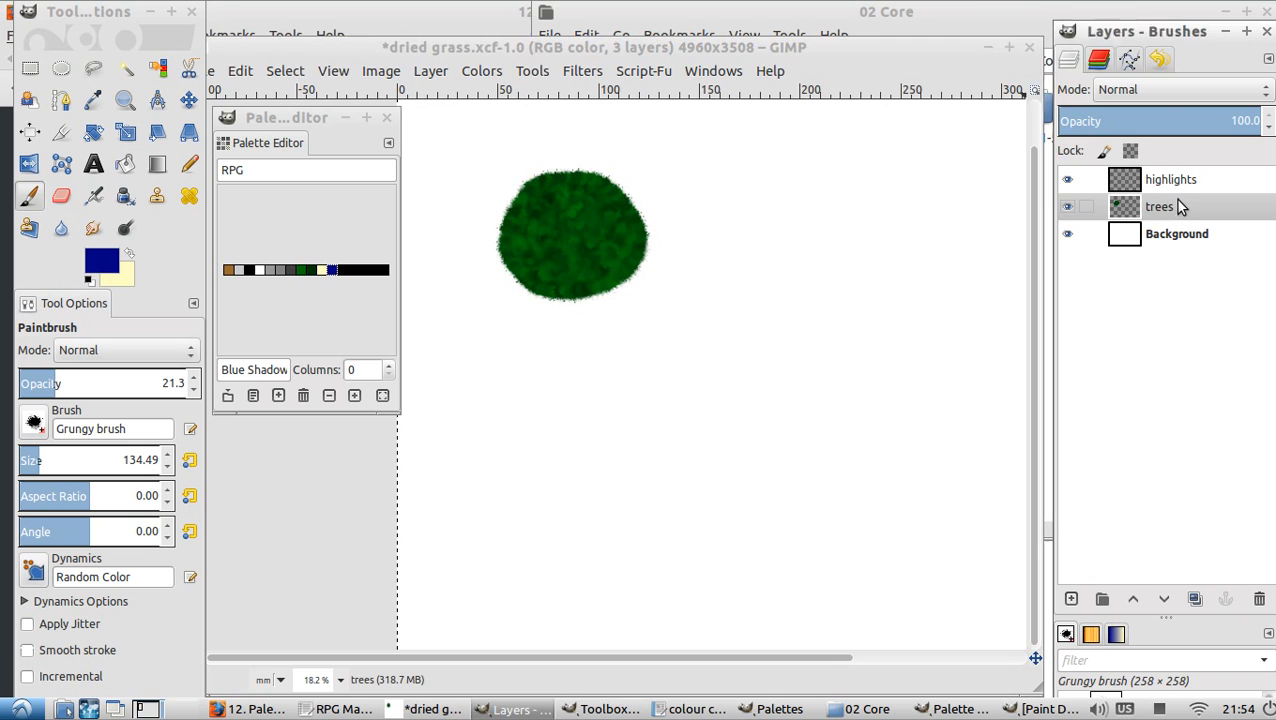
{"action": "right_click", "coordinate": [1158, 206]}
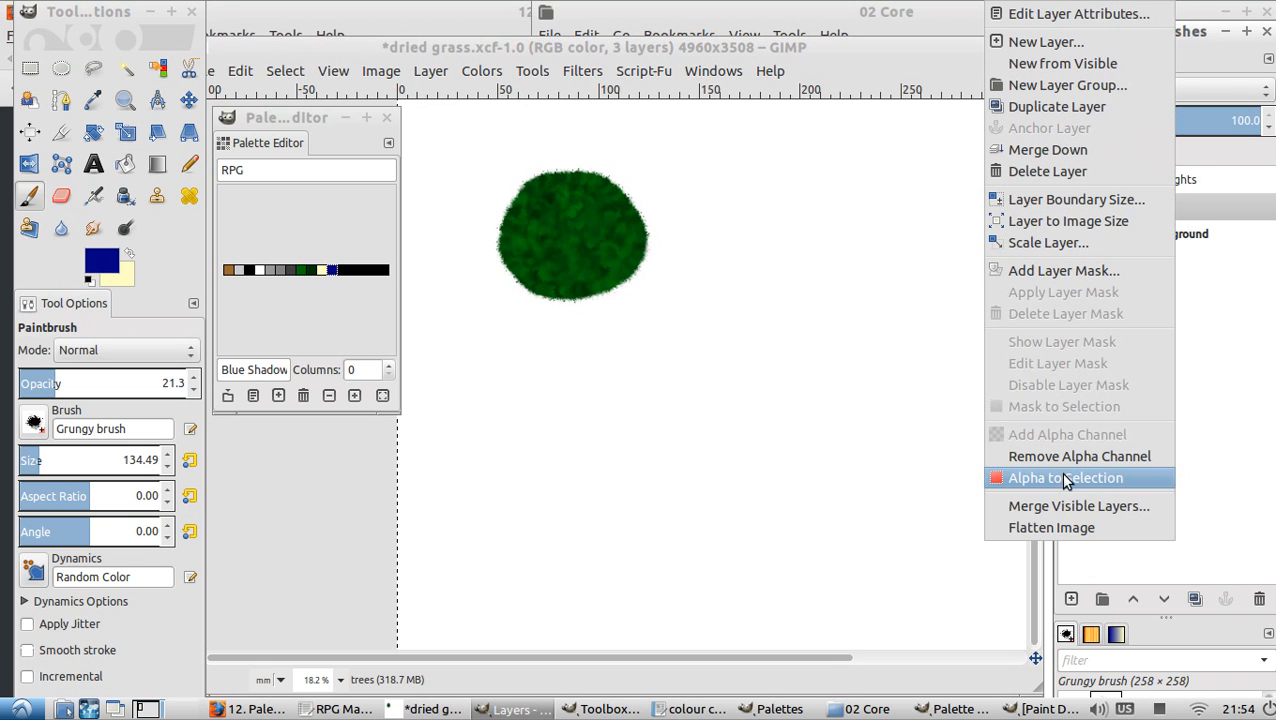
{"action": "left_click", "coordinate": [1065, 477]}
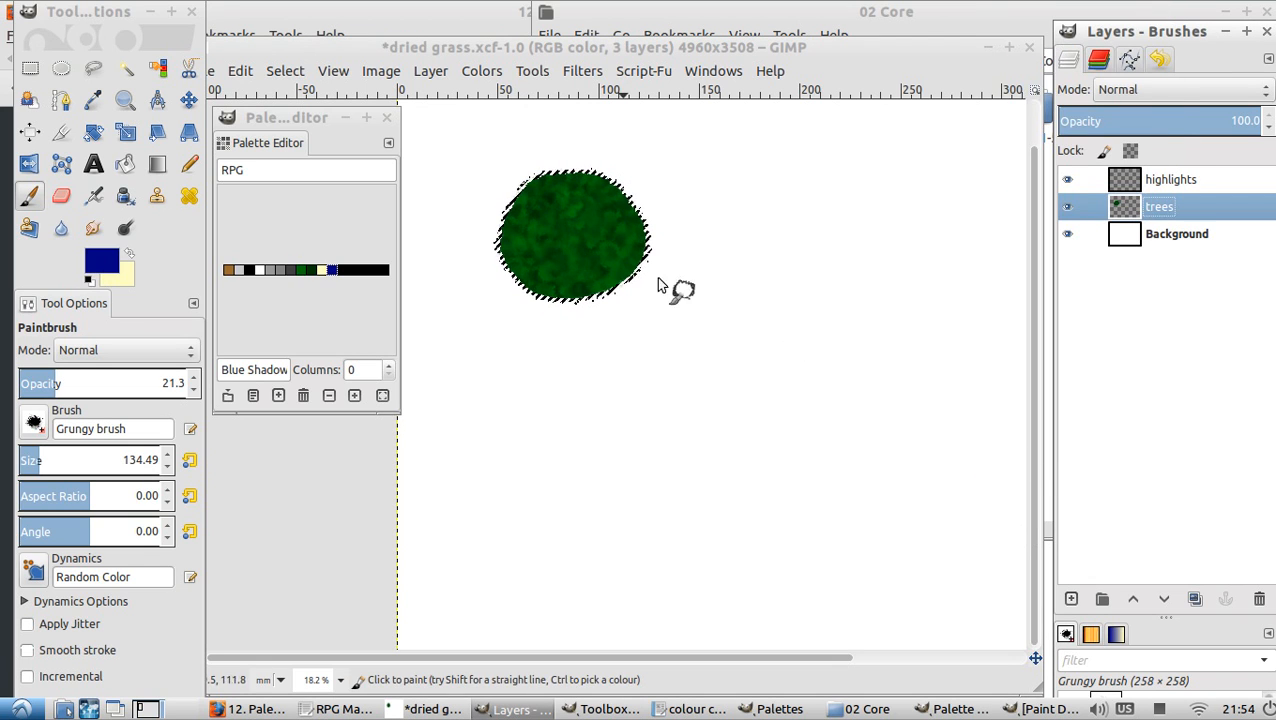
{"action": "mouse_move", "coordinate": [875, 245]}
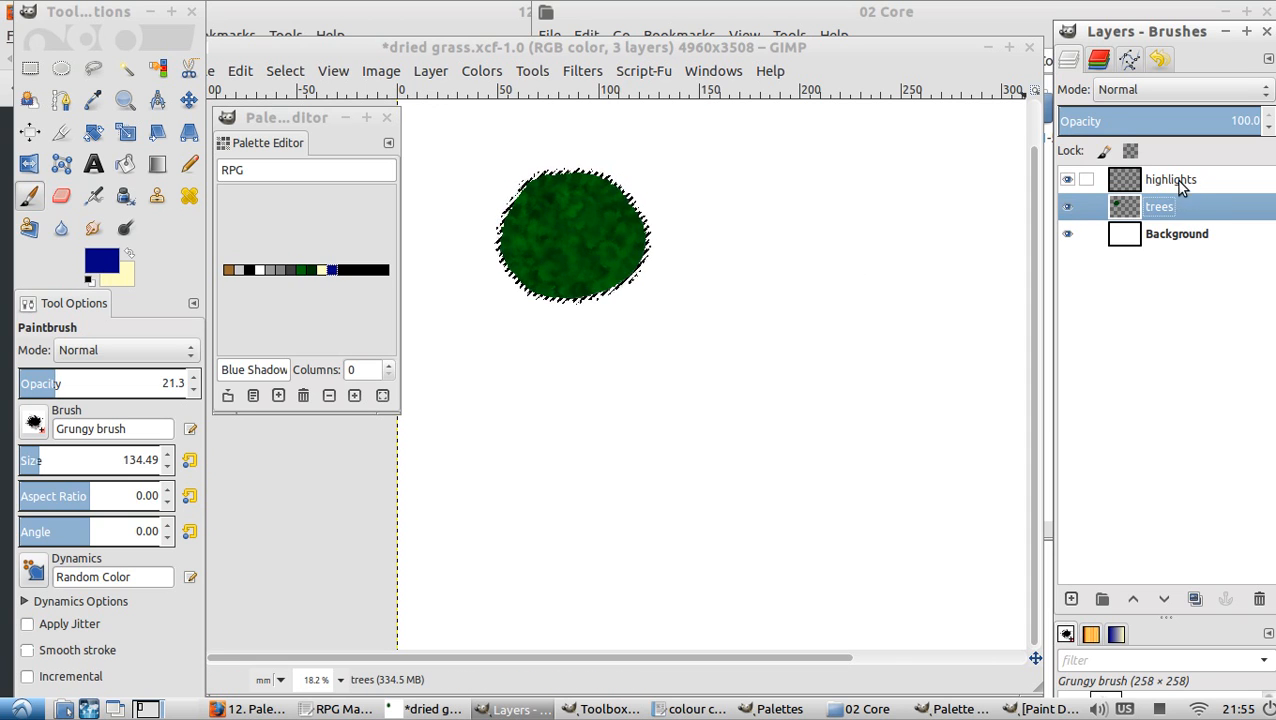
Step: Paint textured overlay shading across the treetop on the highlights layer
{"action": "left_click", "coordinate": [1170, 179]}
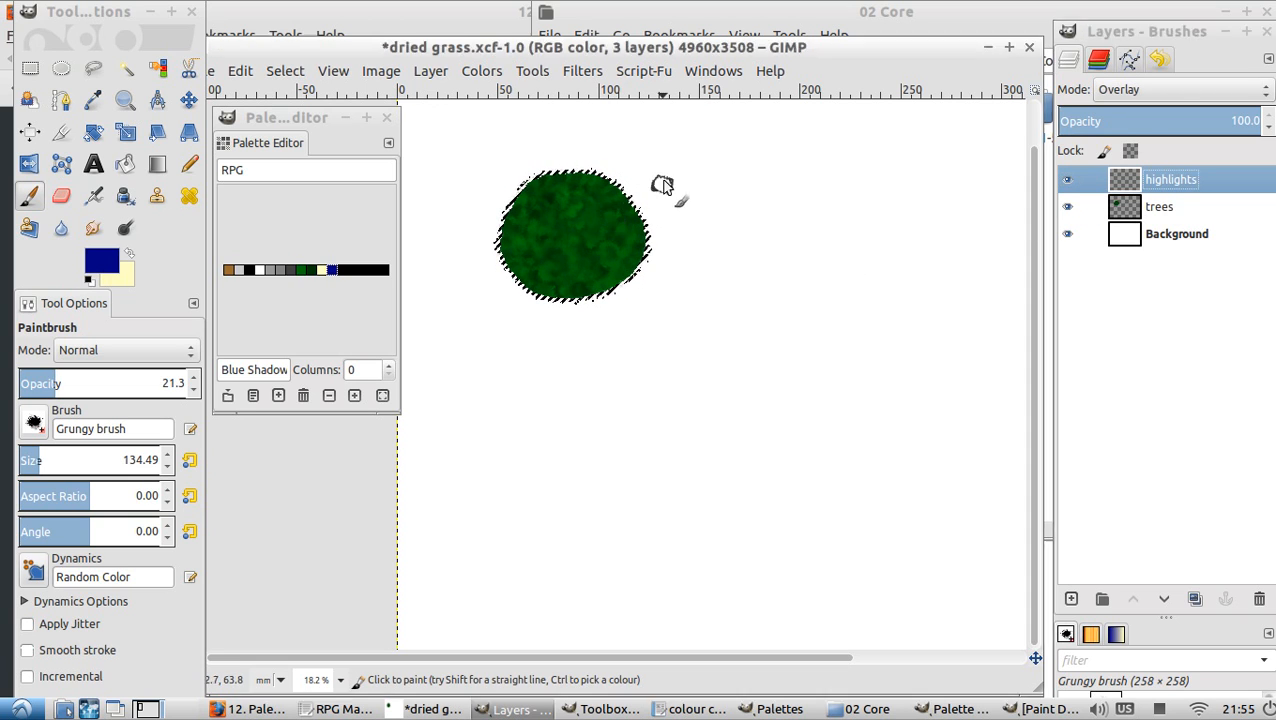
{"action": "left_click_drag", "start_coordinate": [663, 186], "coordinate": [525, 320]}
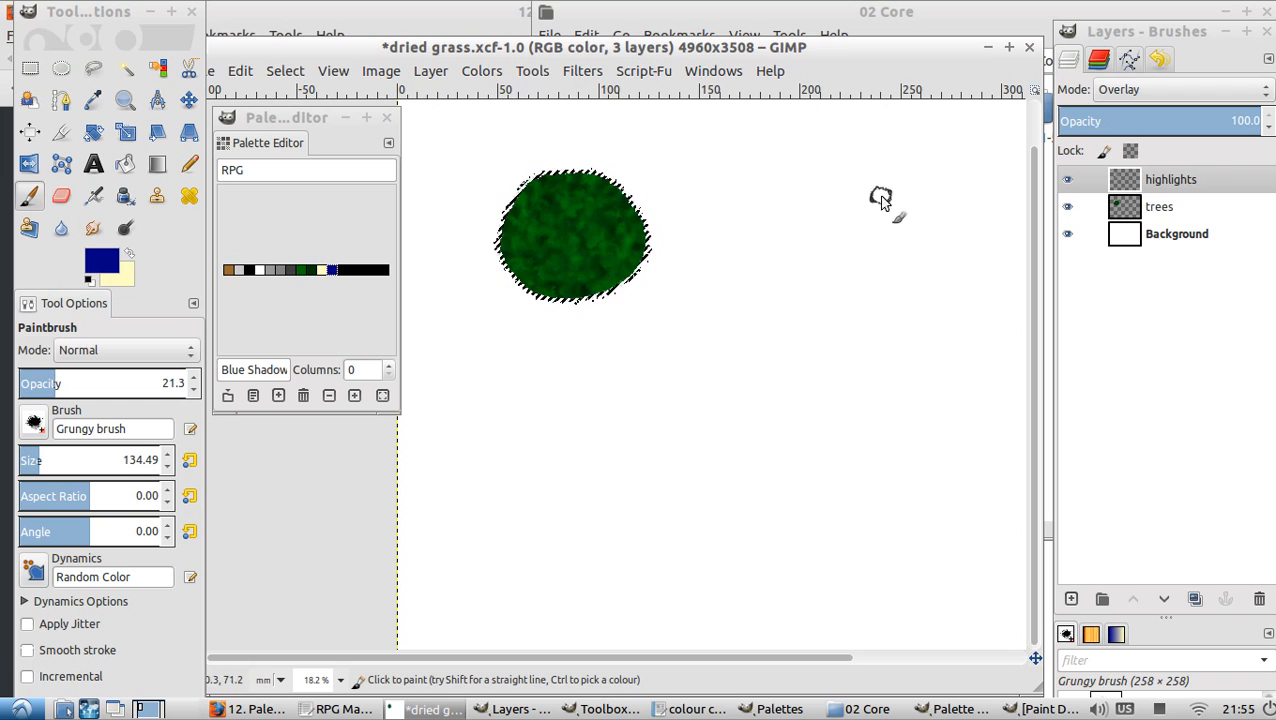
{"action": "mouse_move", "coordinate": [530, 260]}
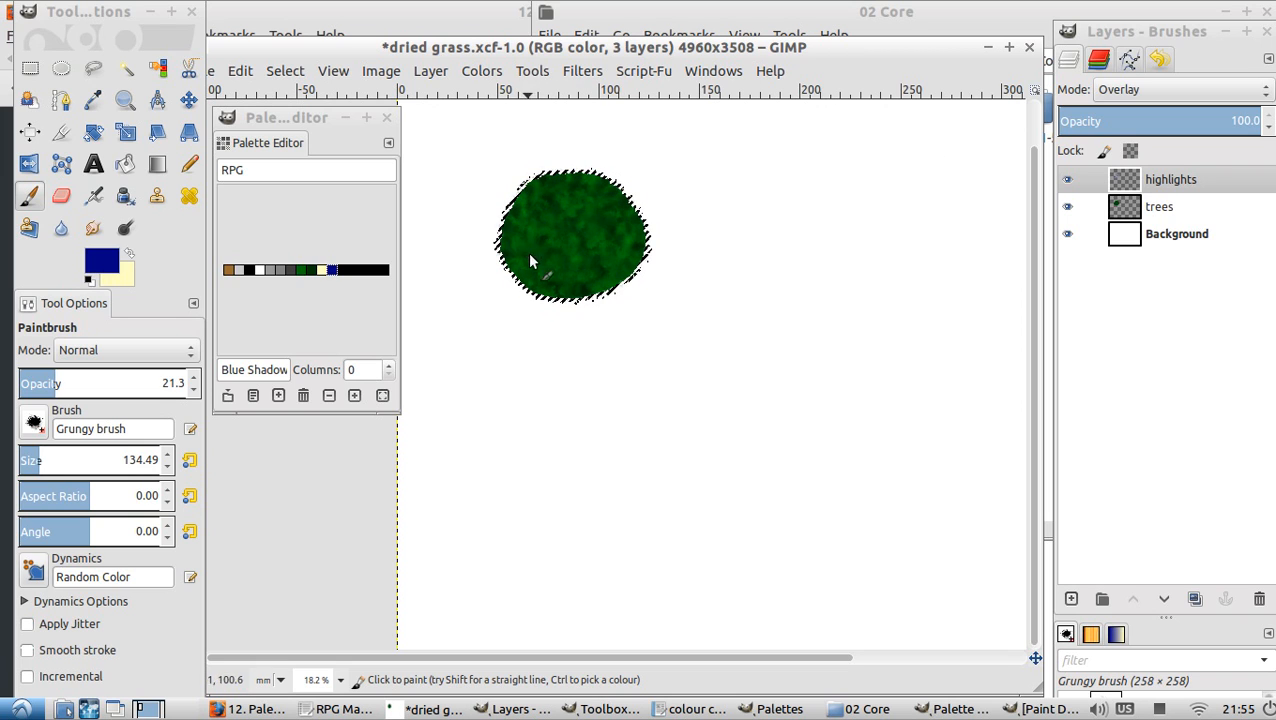
{"action": "left_click", "coordinate": [555, 200]}
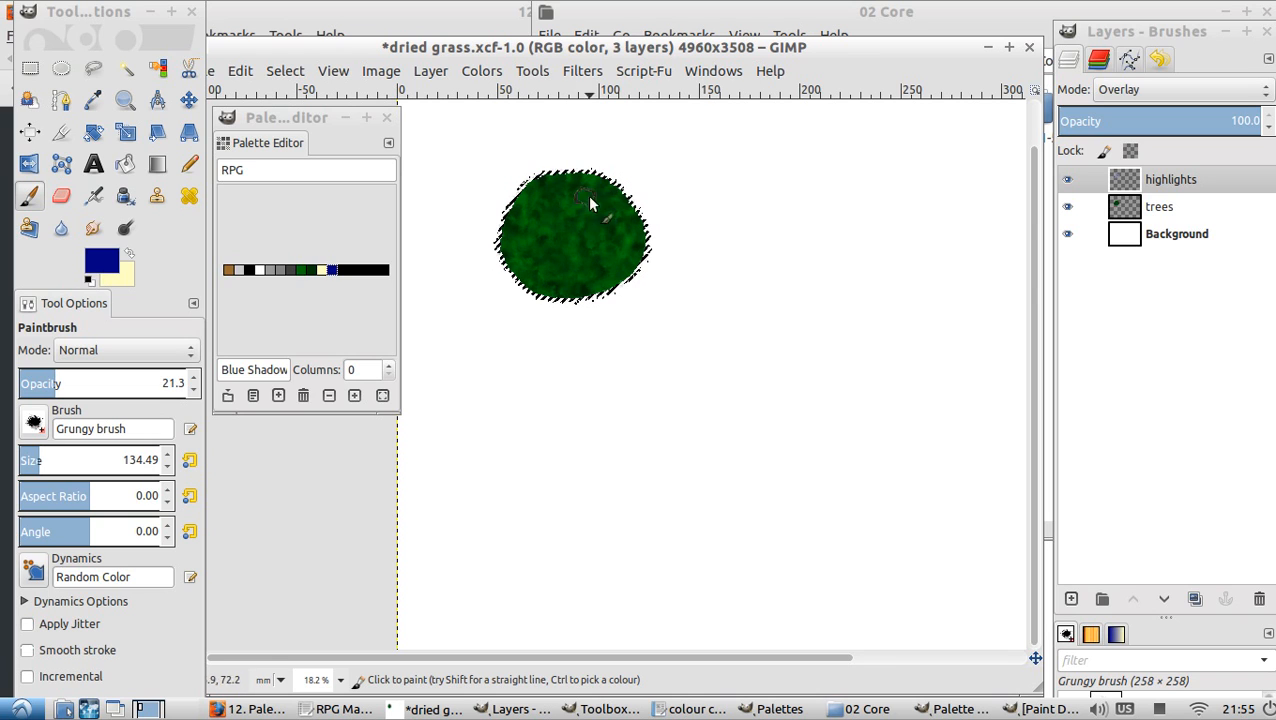
{"action": "left_click_drag", "start_coordinate": [590, 205], "coordinate": [635, 215]}
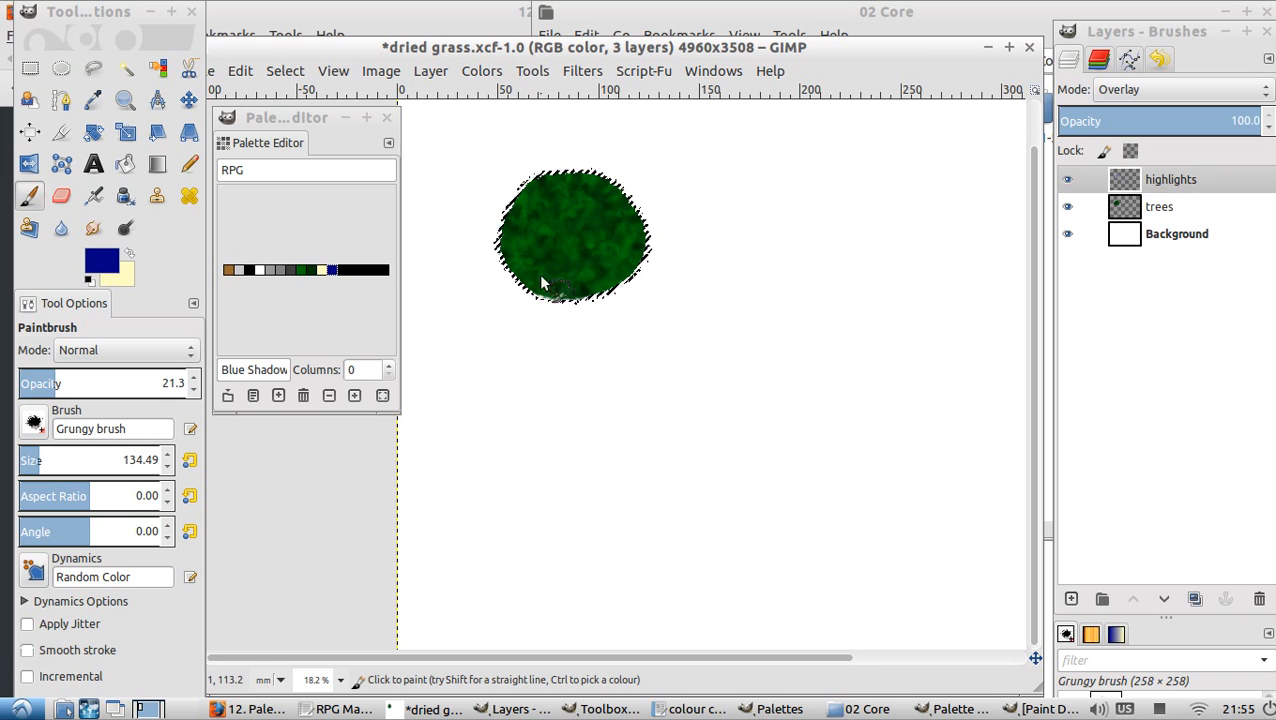
{"action": "left_click", "coordinate": [560, 210]}
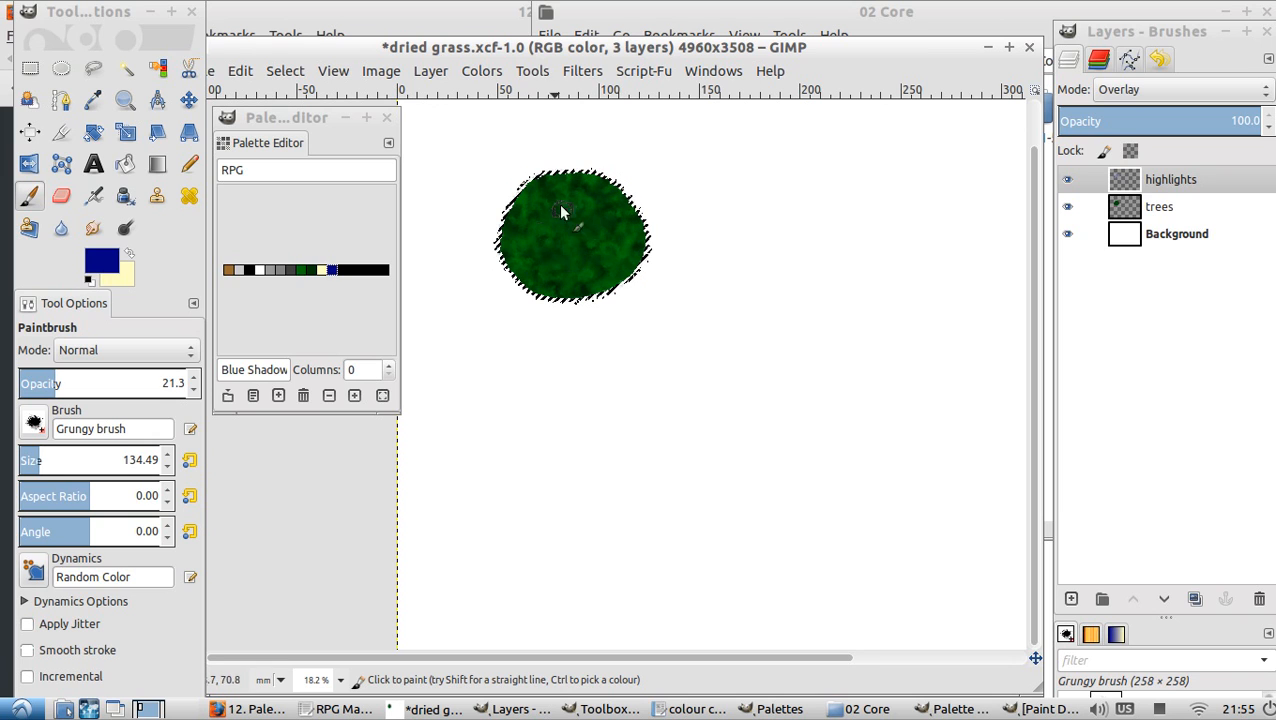
{"action": "left_click_drag", "start_coordinate": [560, 210], "coordinate": [570, 250]}
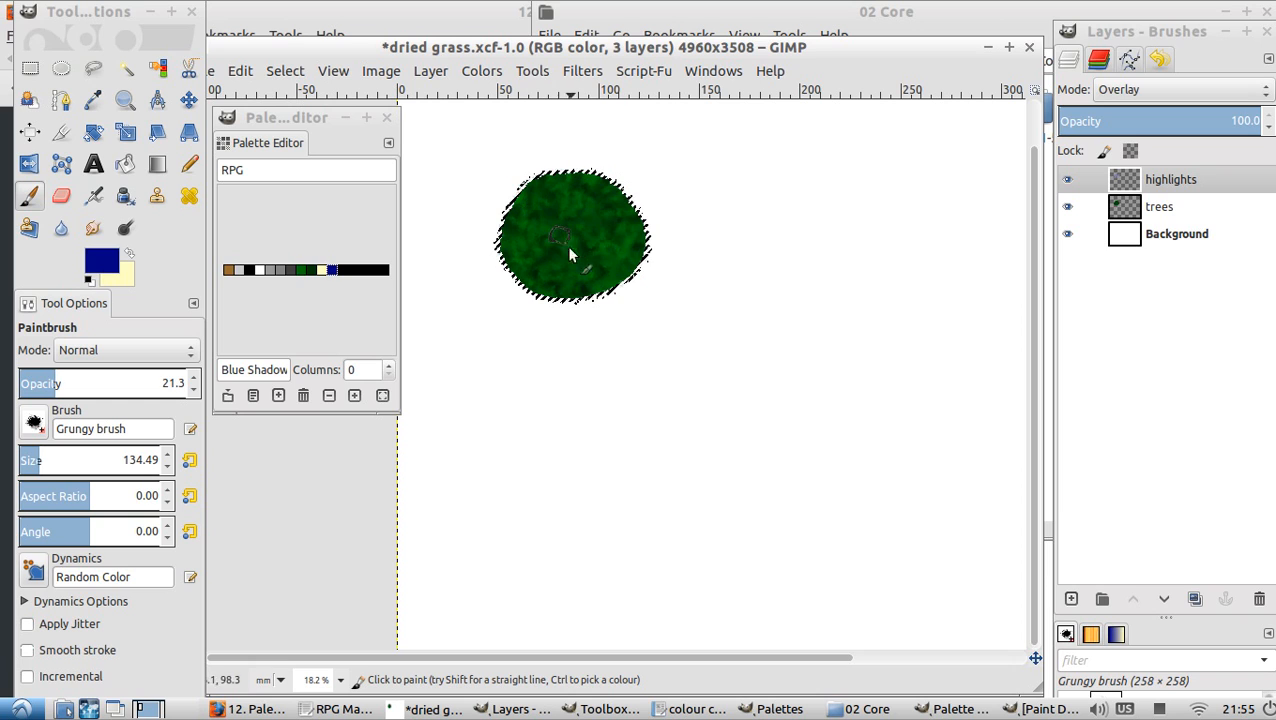
{"action": "left_click_drag", "start_coordinate": [560, 255], "coordinate": [595, 205]}
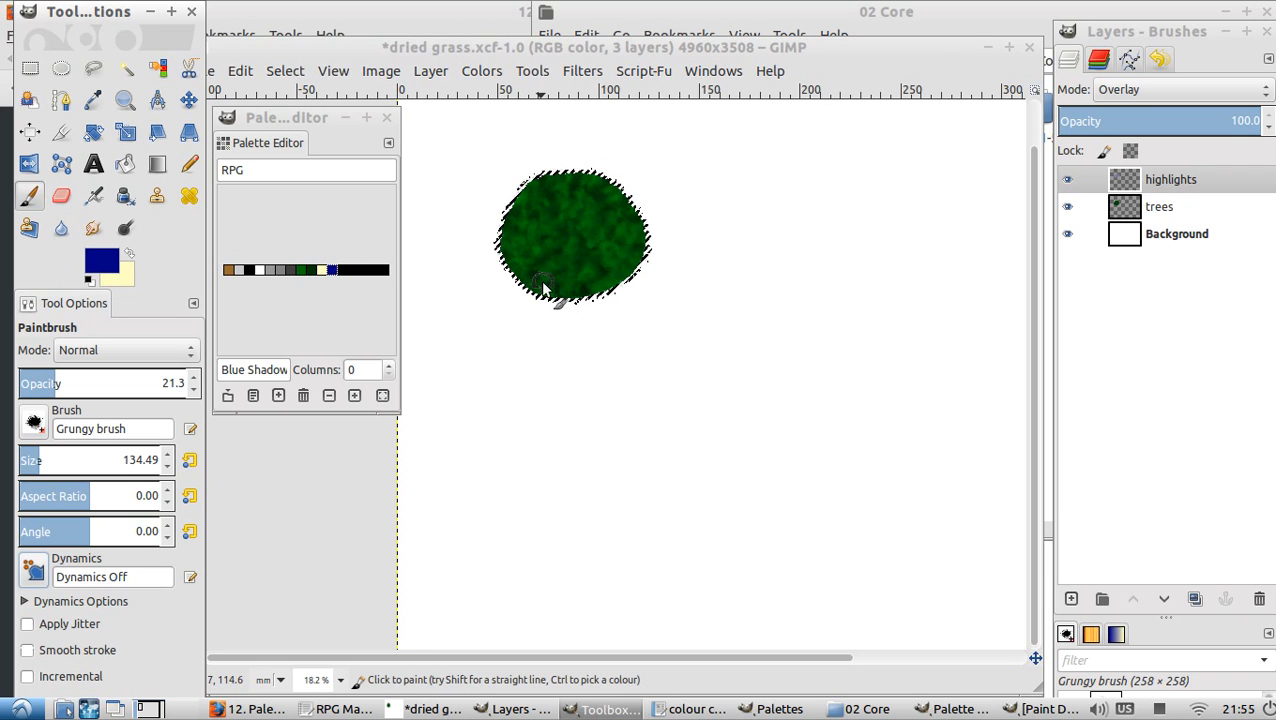
{"action": "mouse_move", "coordinate": [460, 152]}
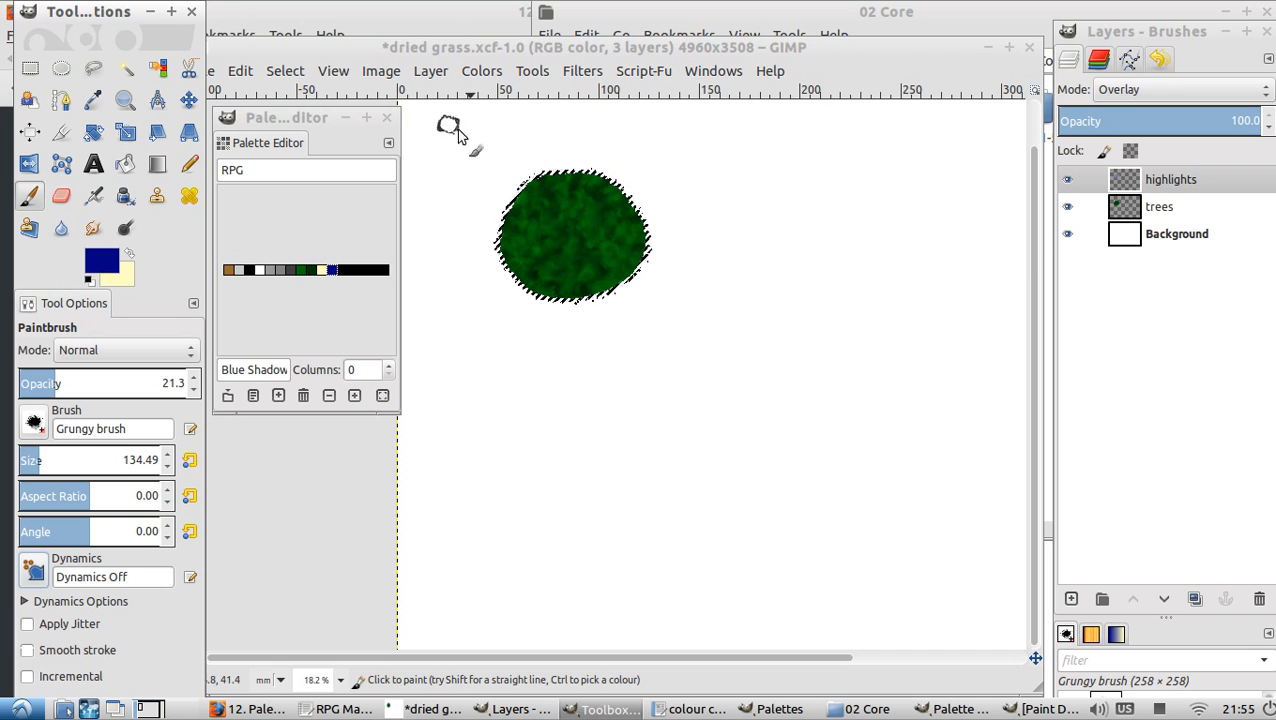
{"action": "mouse_move", "coordinate": [573, 245]}
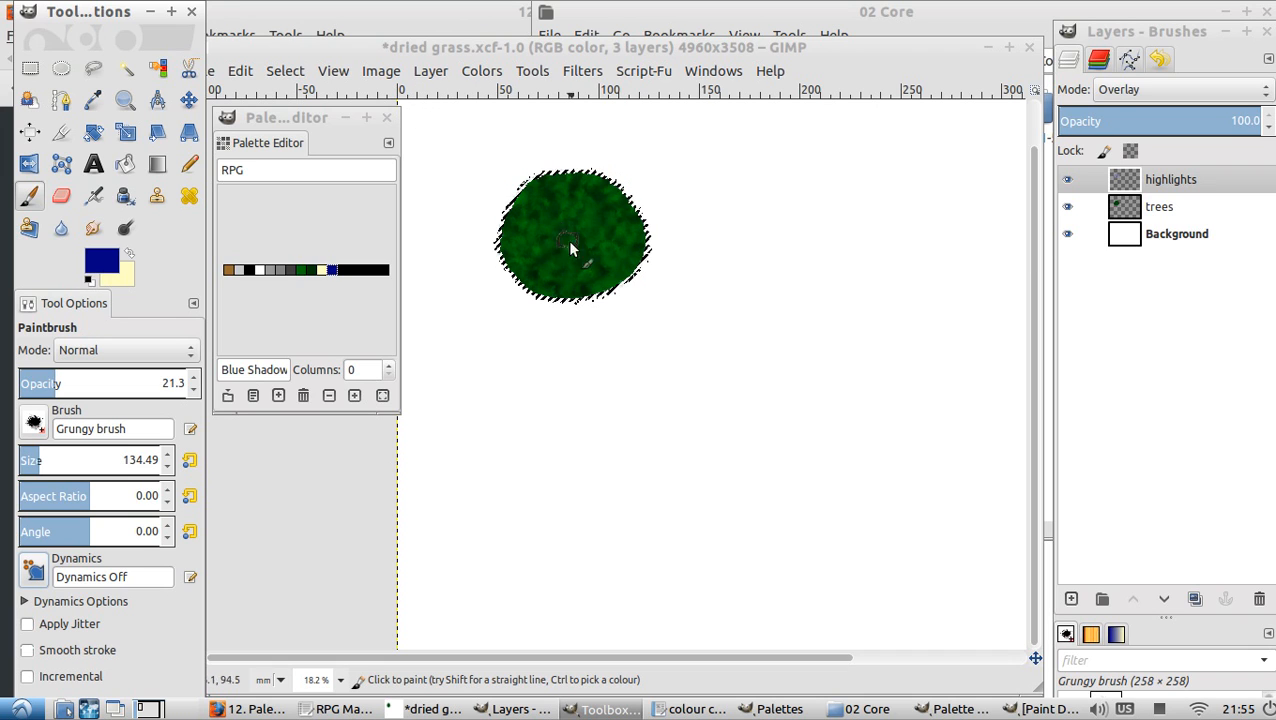
Step: With Dynamics Off, paint shading through the tree's middle and lower right
{"action": "left_click_drag", "start_coordinate": [575, 250], "coordinate": [615, 280]}
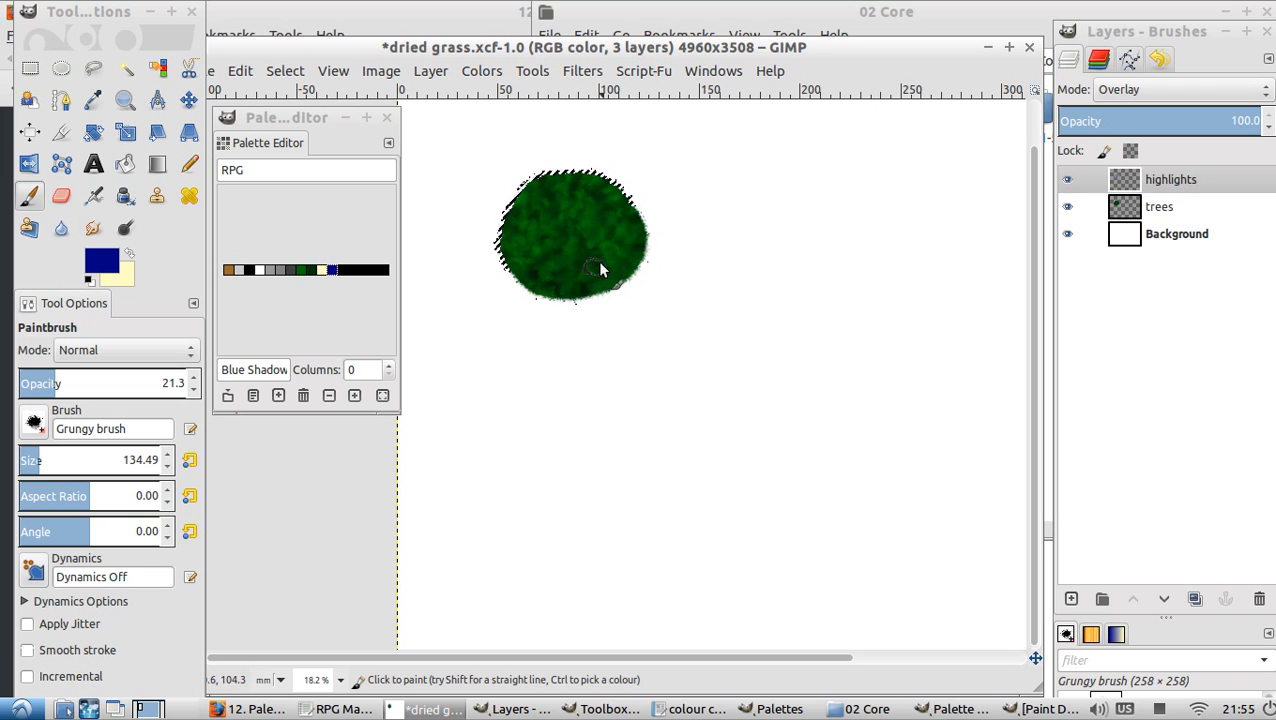
{"action": "left_click", "coordinate": [600, 270]}
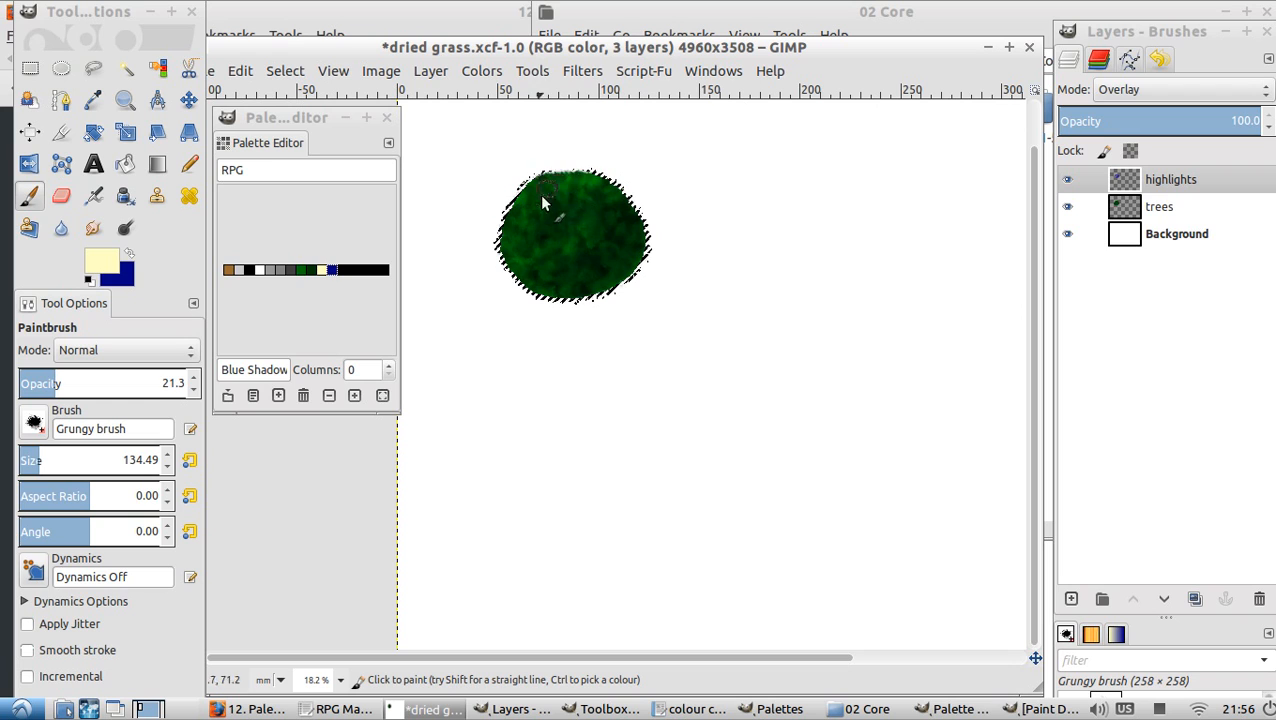
Step: Paint faint pale-yellow highlights along the tree's top at about 10 opacity
{"action": "left_click", "coordinate": [530, 200]}
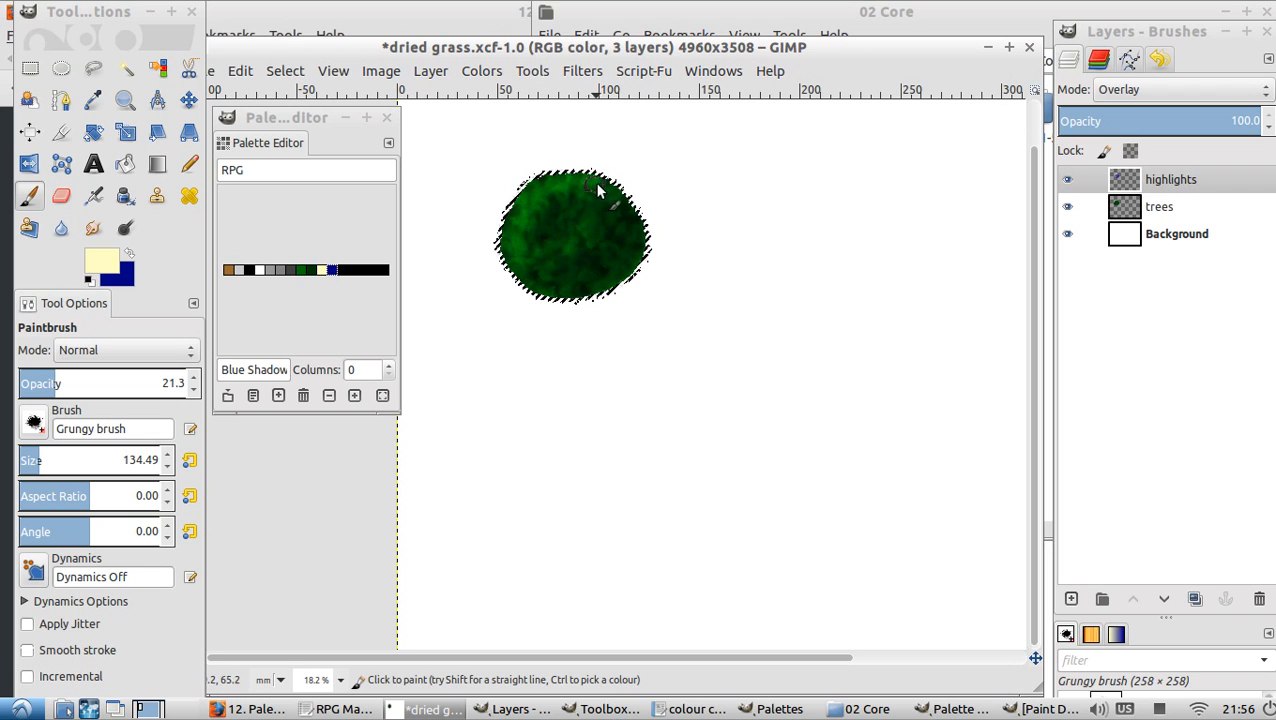
{"action": "left_click_drag", "start_coordinate": [600, 190], "coordinate": [530, 248]}
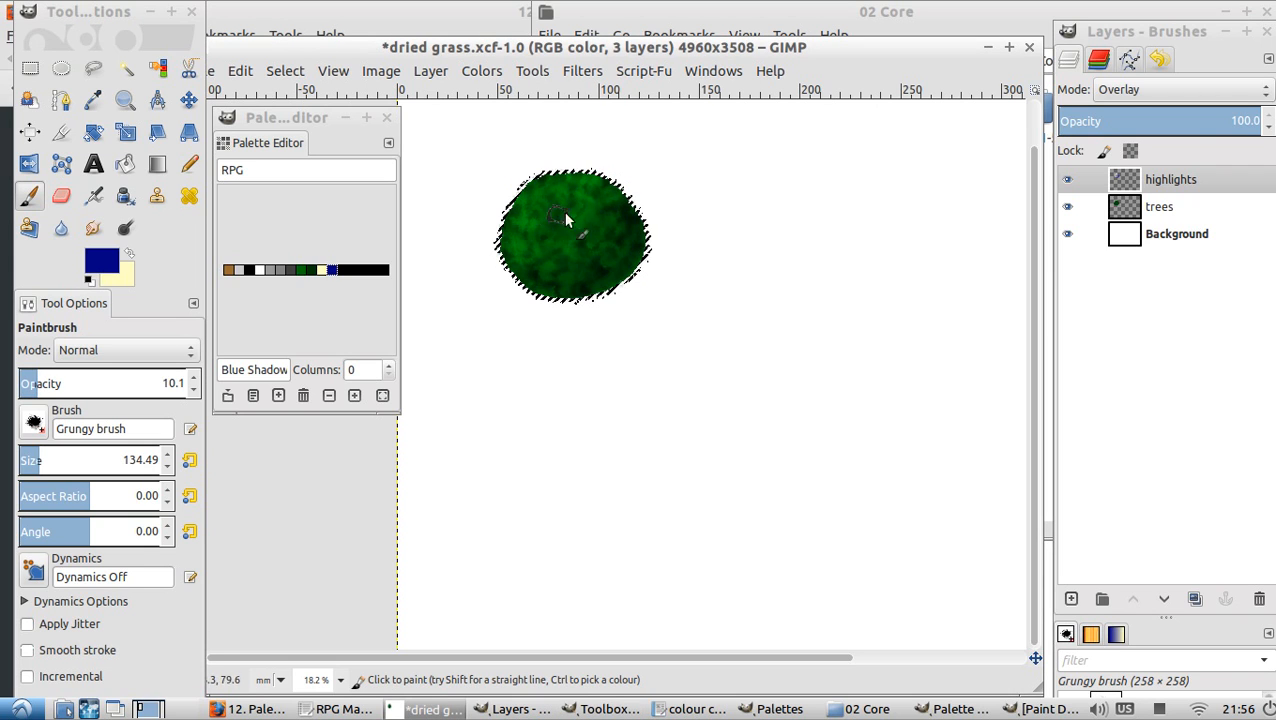
{"action": "left_click", "coordinate": [618, 215]}
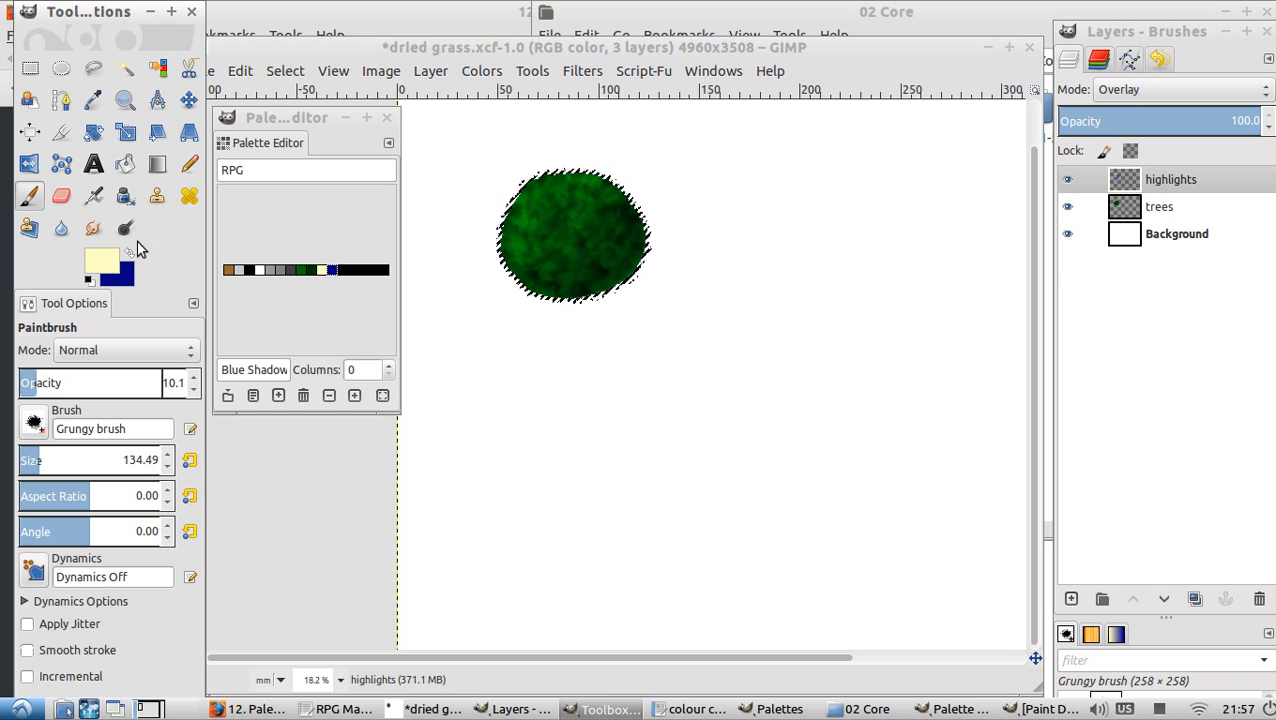
{"action": "left_click", "coordinate": [585, 200]}
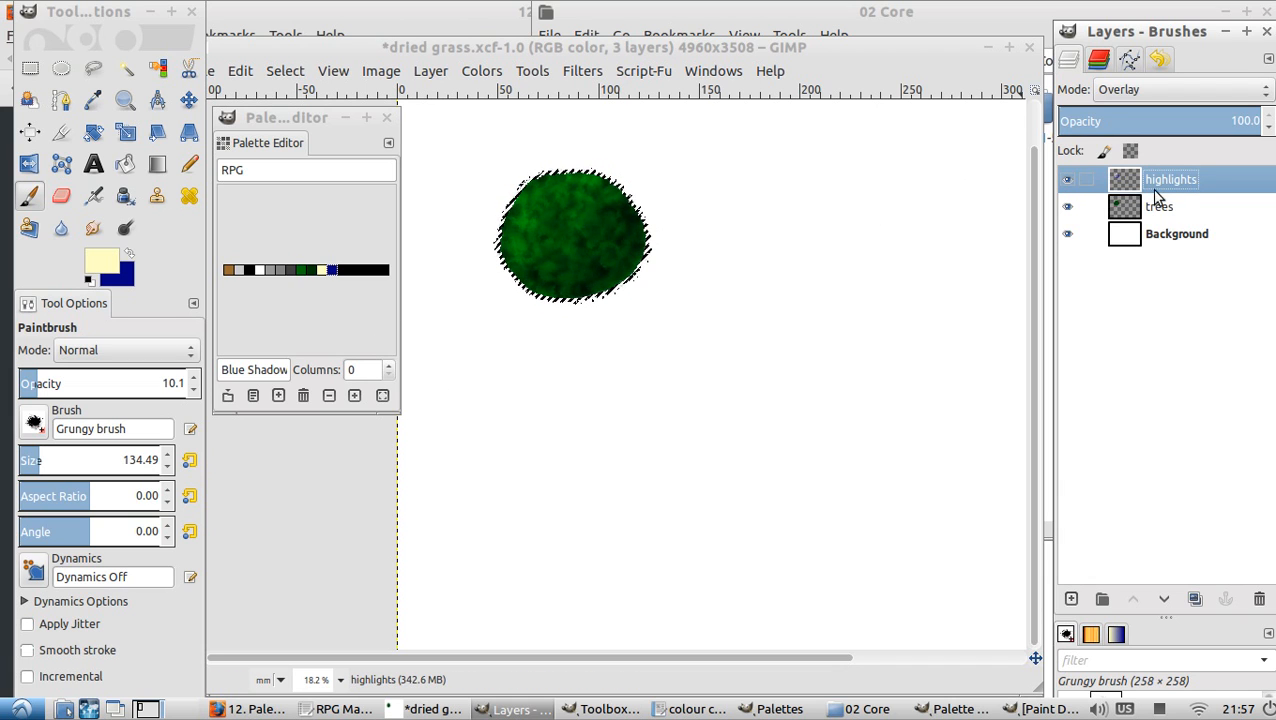
Step: Add a transparent 'highlights #1' layer set to Soft light blending
{"action": "left_click", "coordinate": [1071, 599]}
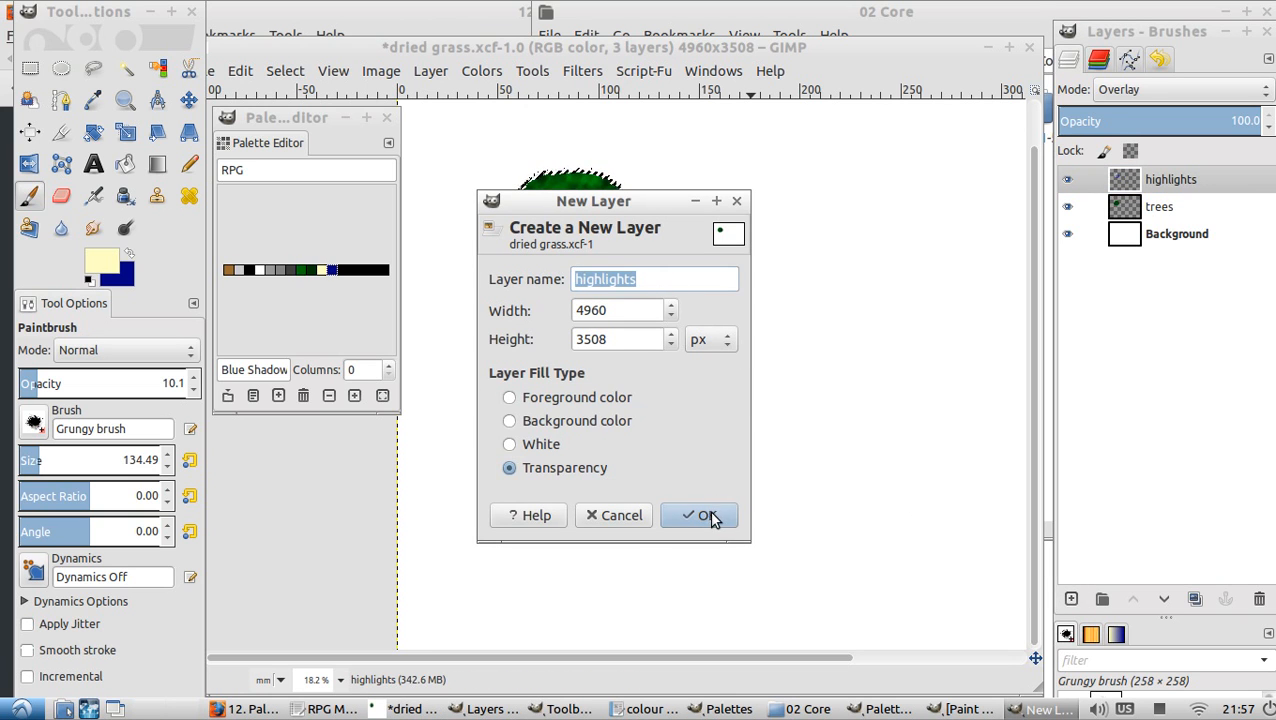
{"action": "left_click", "coordinate": [699, 515]}
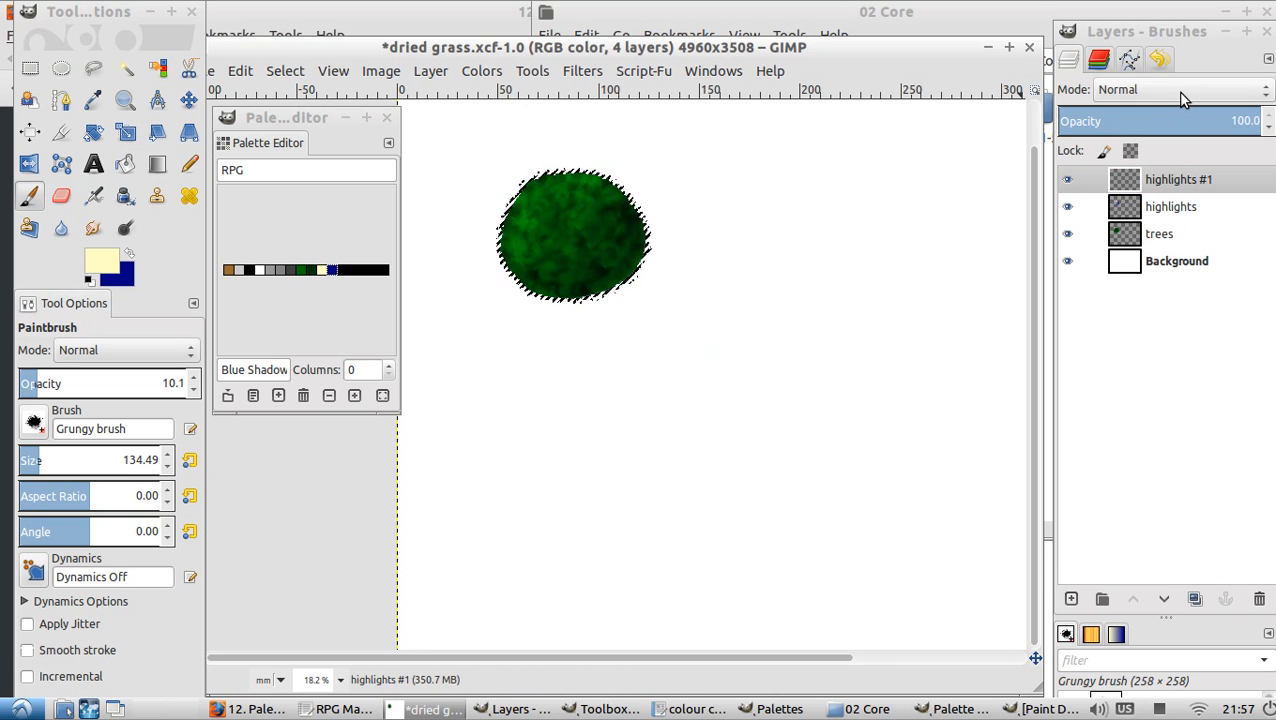
{"action": "left_click", "coordinate": [1180, 89]}
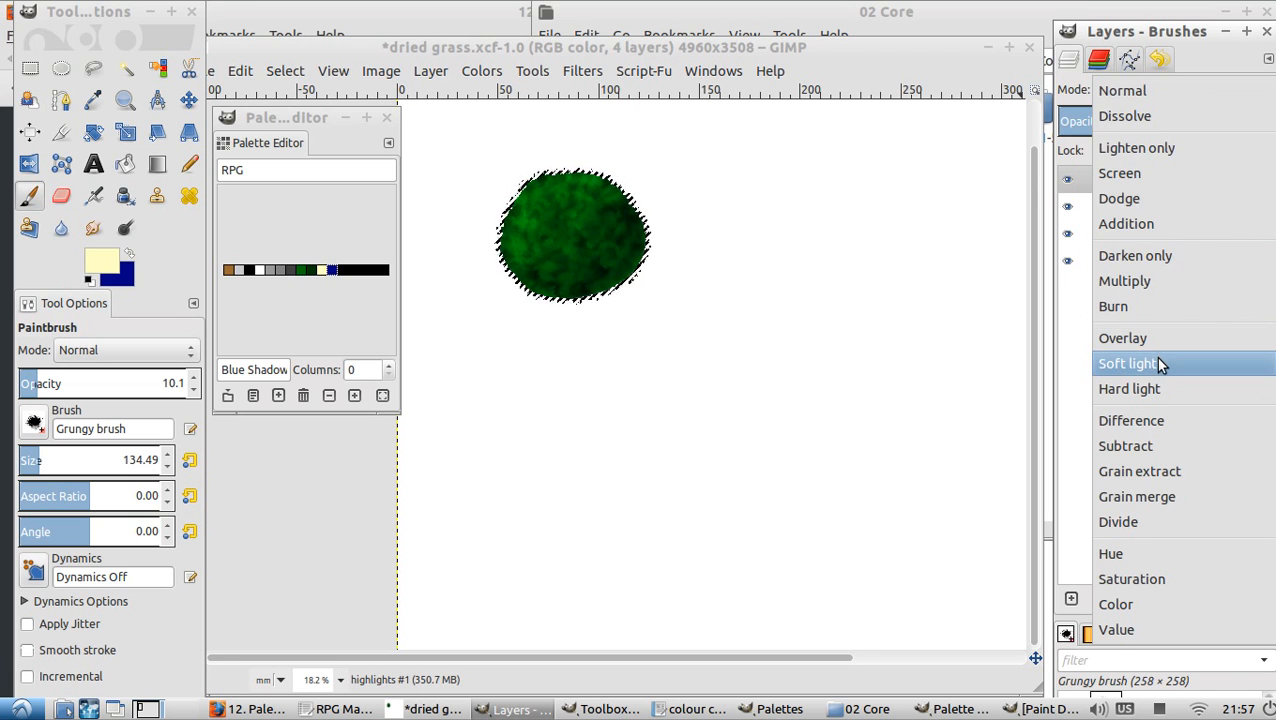
{"action": "left_click", "coordinate": [1130, 363]}
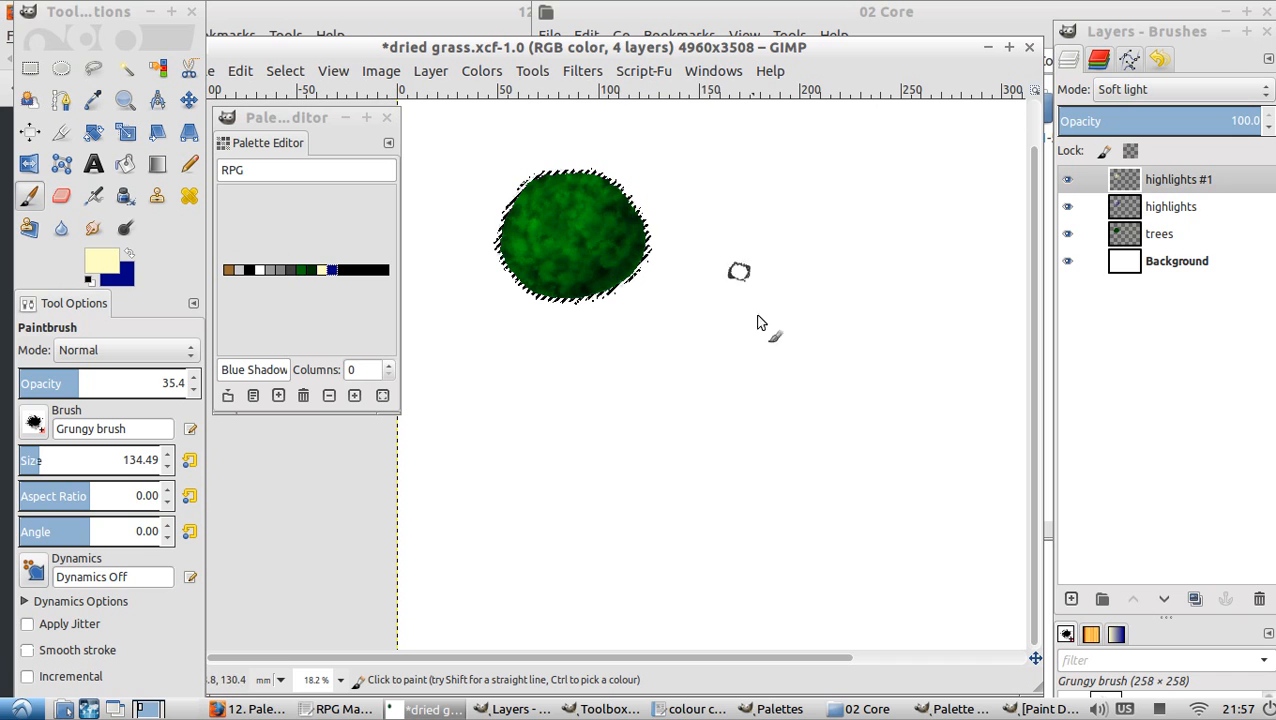
{"action": "left_click", "coordinate": [1066, 233]}
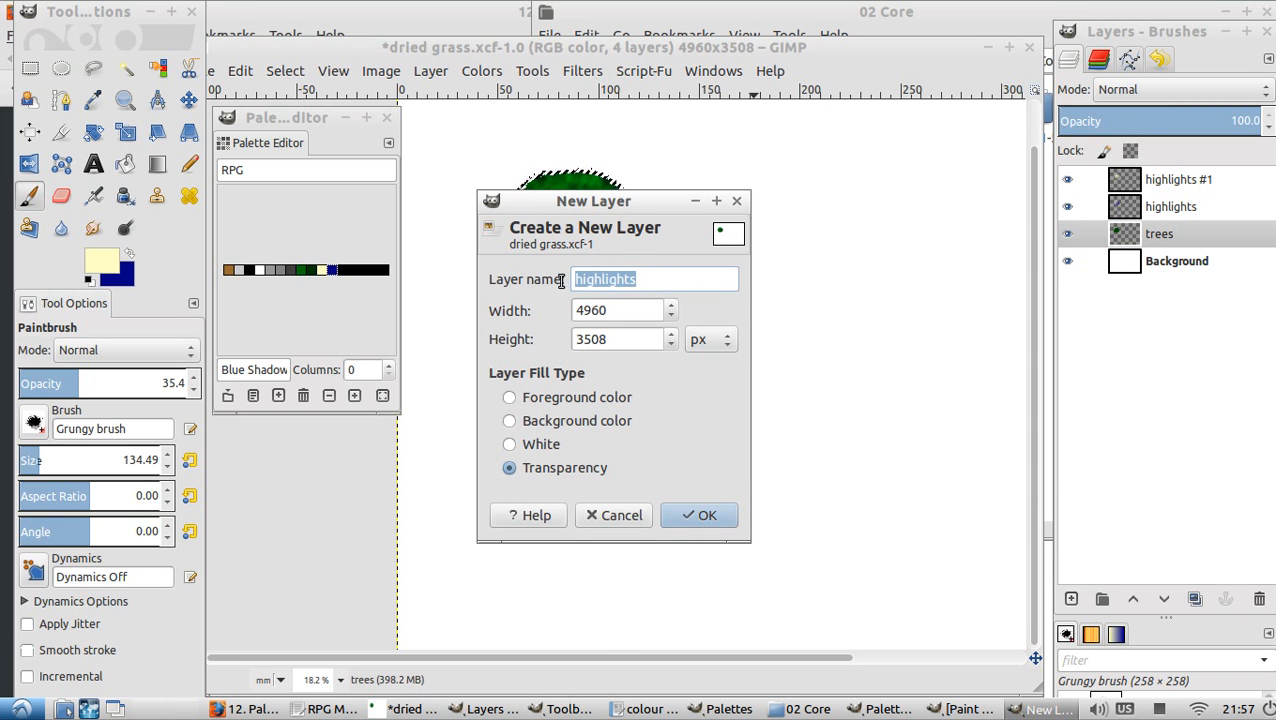
Step: Add a 'shadow' layer below trees, pick grey, and set brush opacity to about 12
{"action": "type", "text": "sh"}
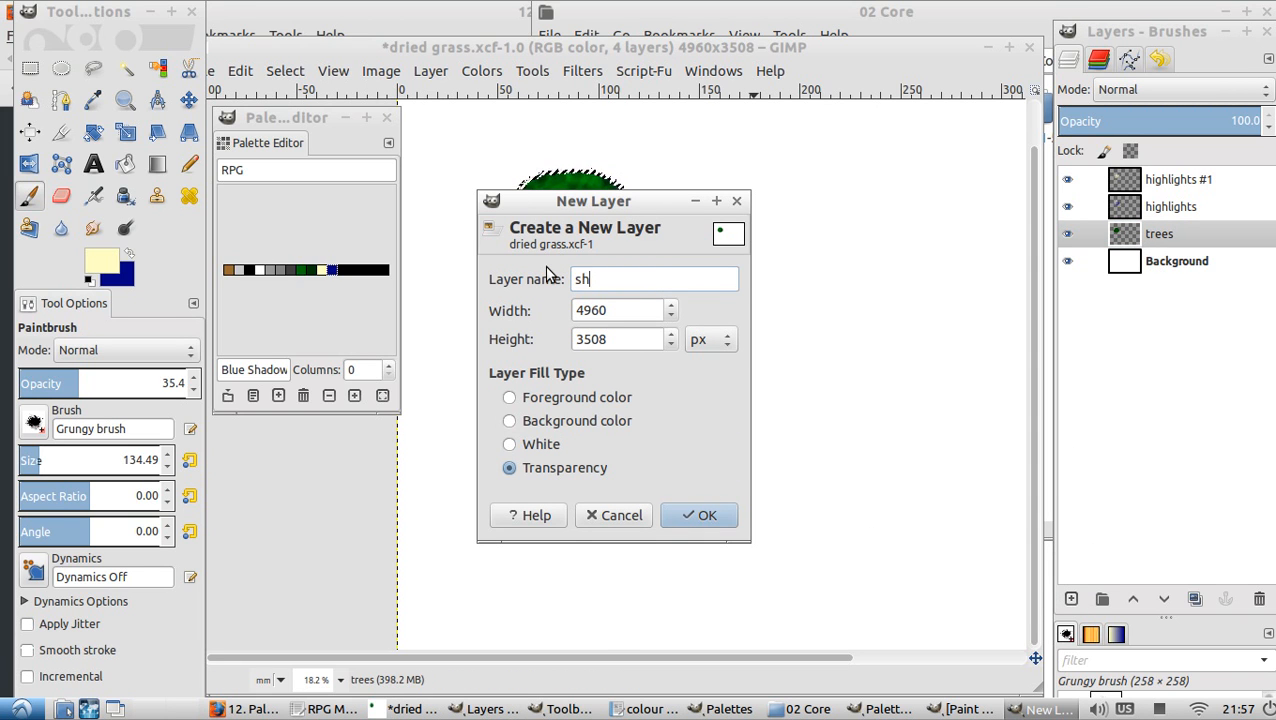
{"action": "left_click", "coordinate": [699, 515]}
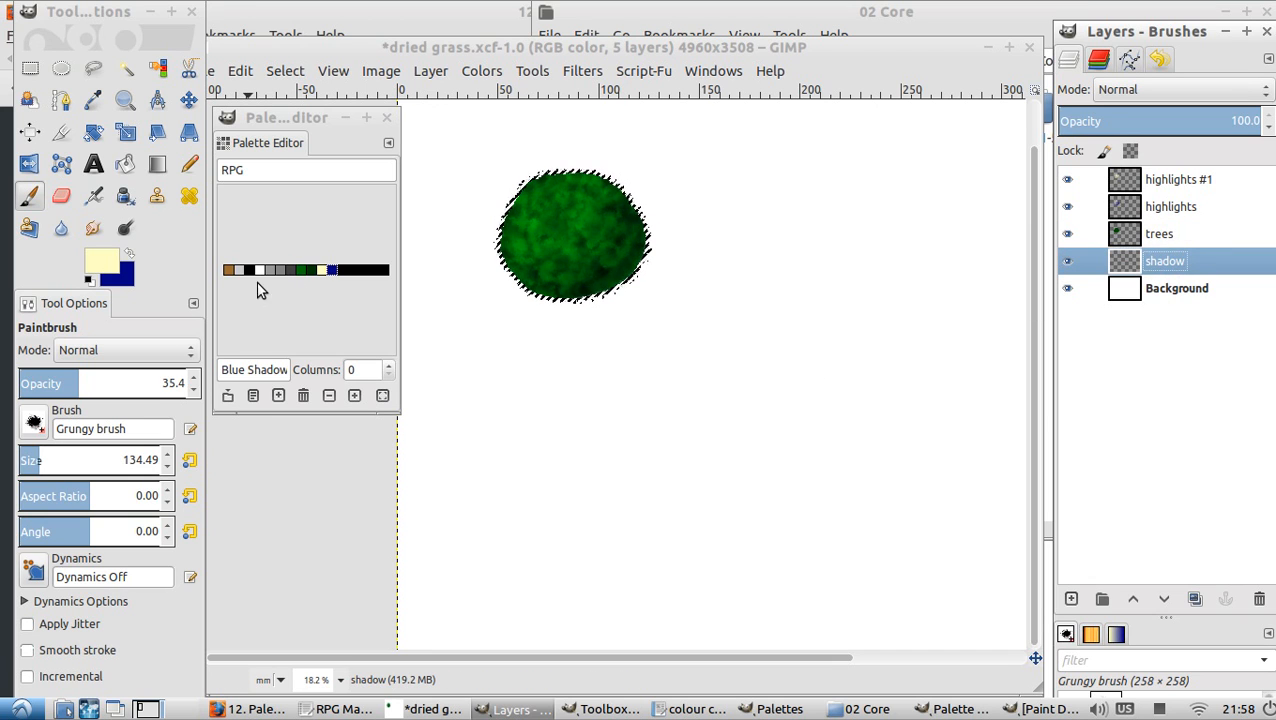
{"action": "left_click", "coordinate": [292, 270]}
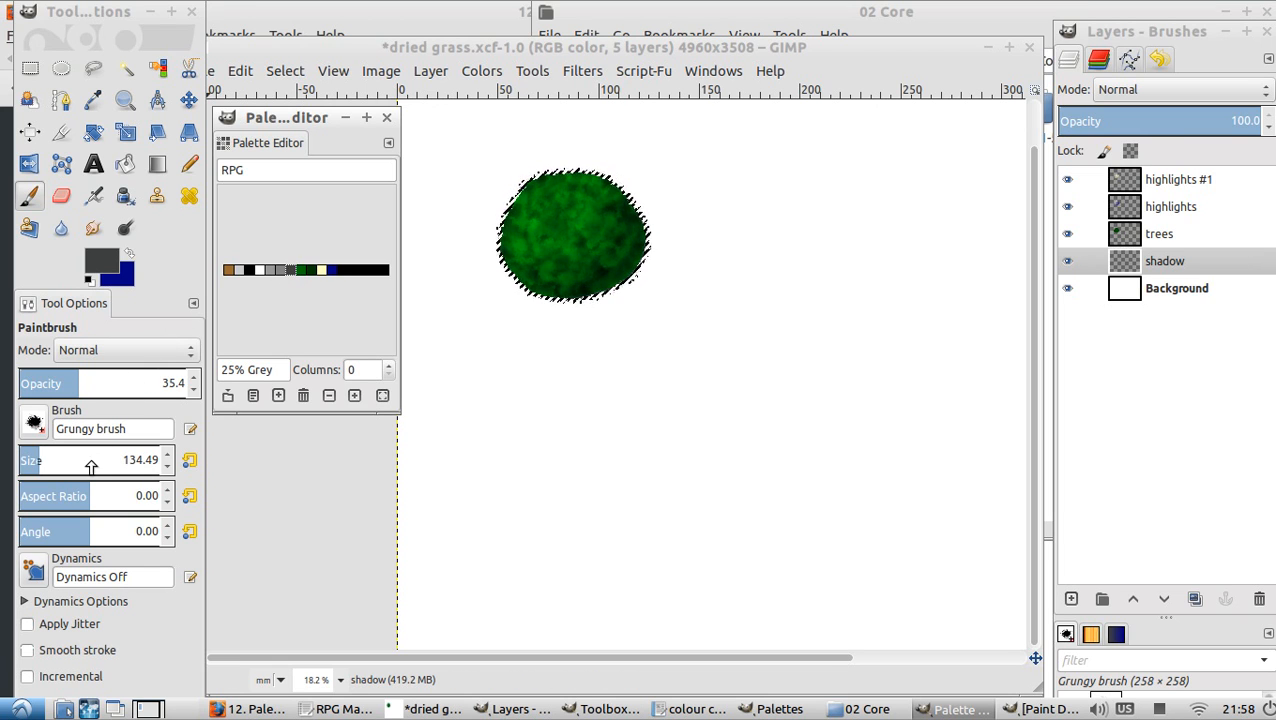
{"action": "mouse_move", "coordinate": [485, 305]}
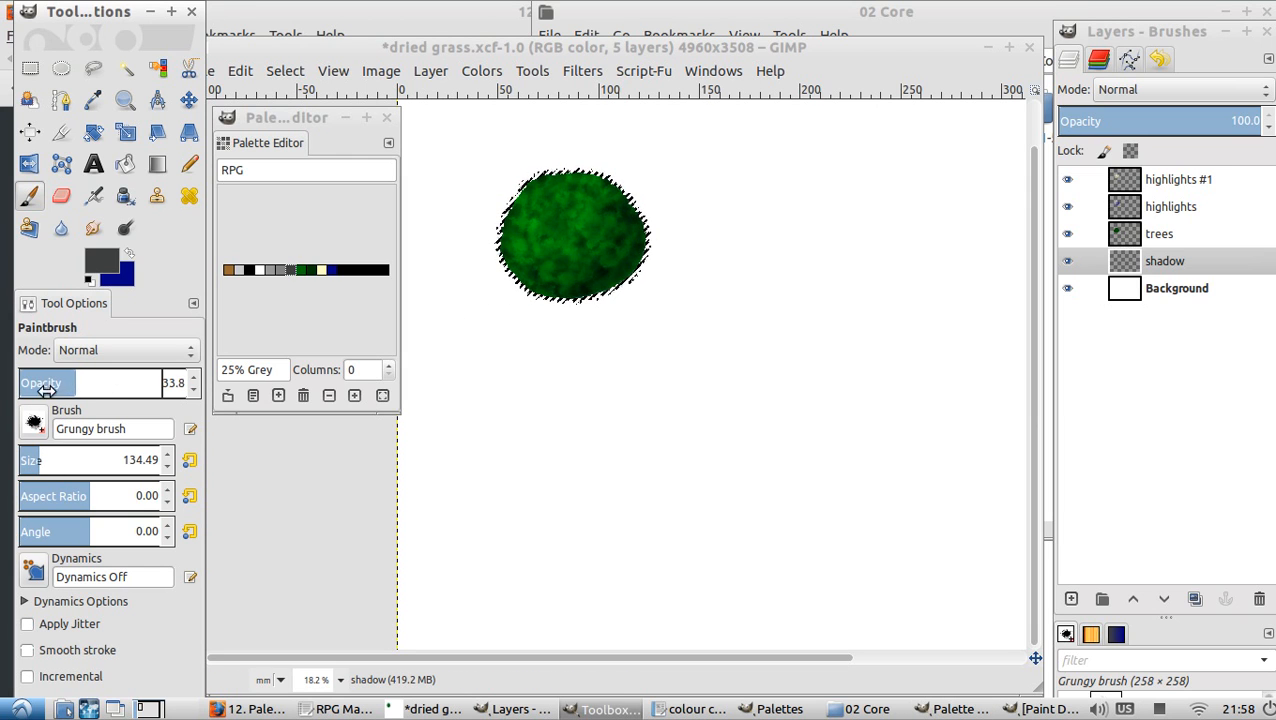
{"action": "left_click_drag", "start_coordinate": [110, 383], "coordinate": [30, 383]}
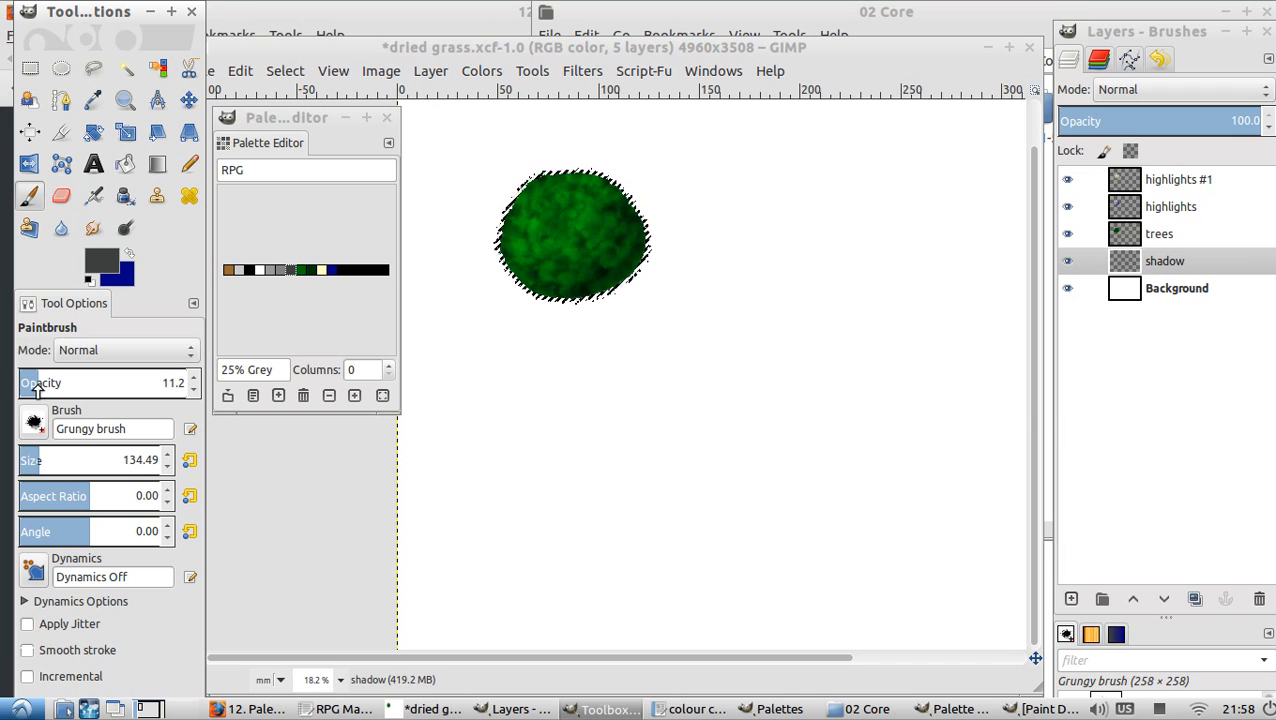
{"action": "left_click", "coordinate": [548, 277]}
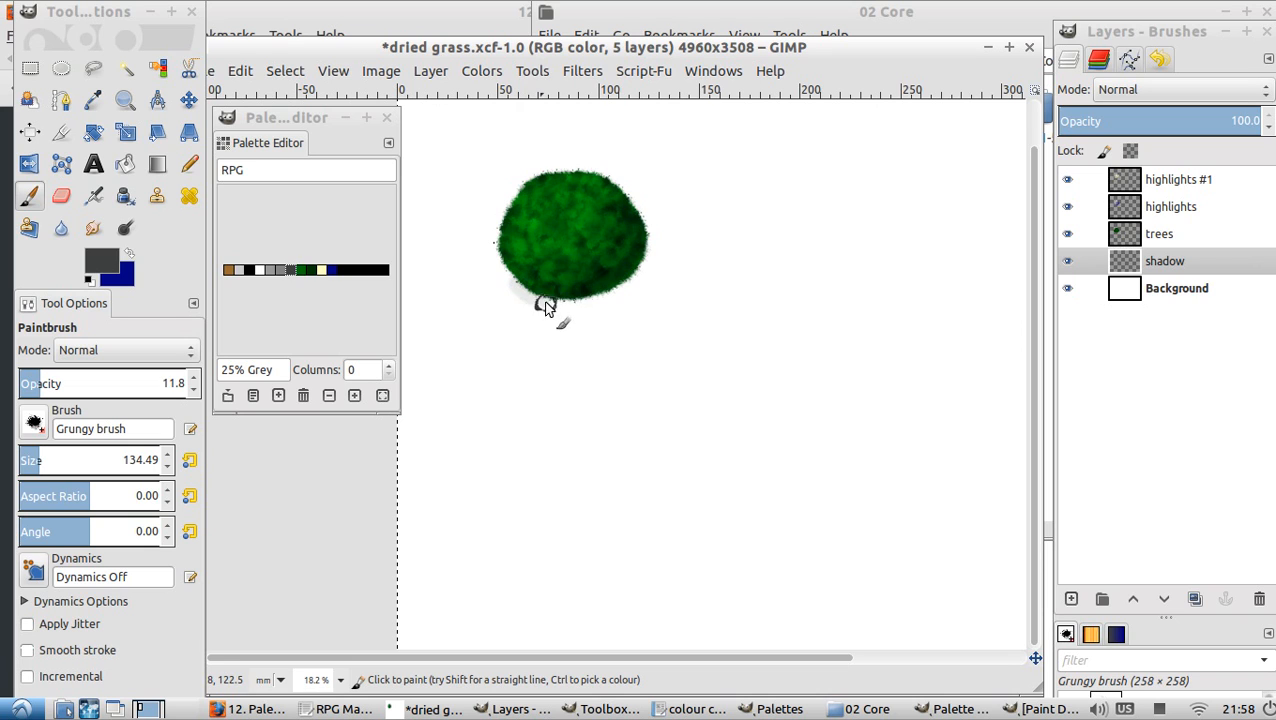
Step: Brush grey Grungy strokes under the tree's bottom and along its lower-right edge
{"action": "left_click_drag", "start_coordinate": [545, 305], "coordinate": [645, 255]}
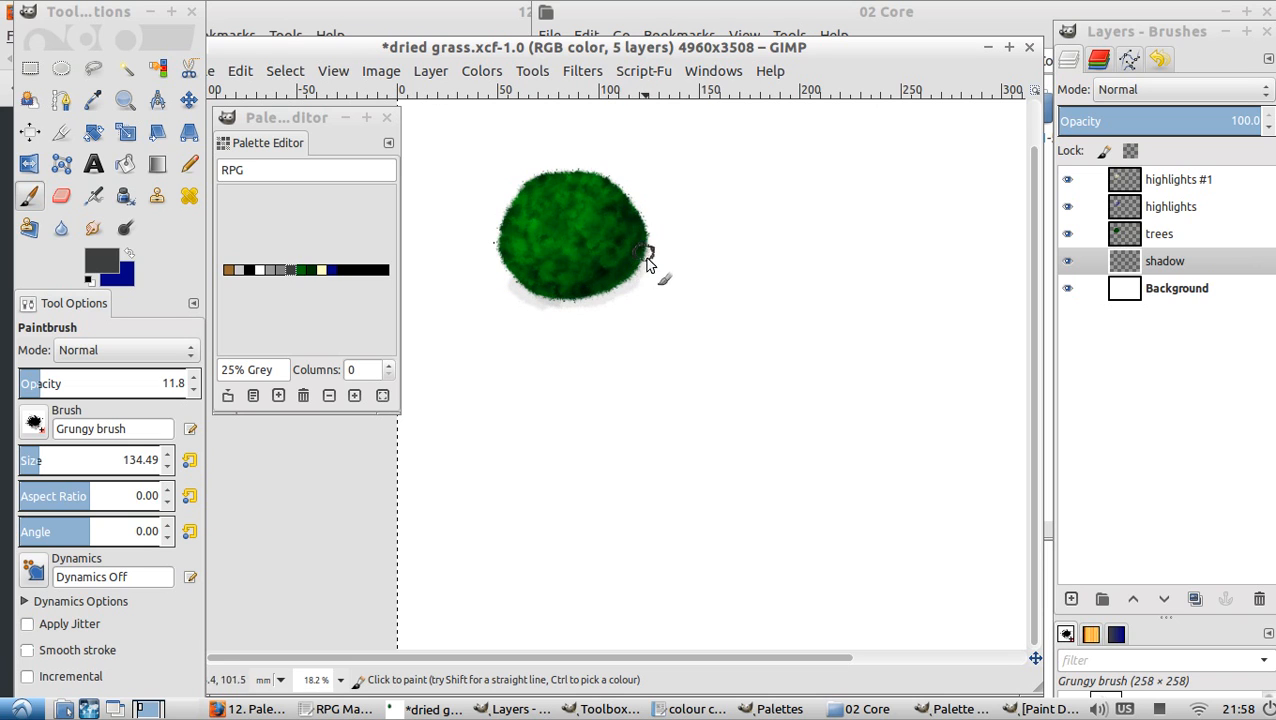
{"action": "left_click_drag", "start_coordinate": [645, 255], "coordinate": [568, 278]}
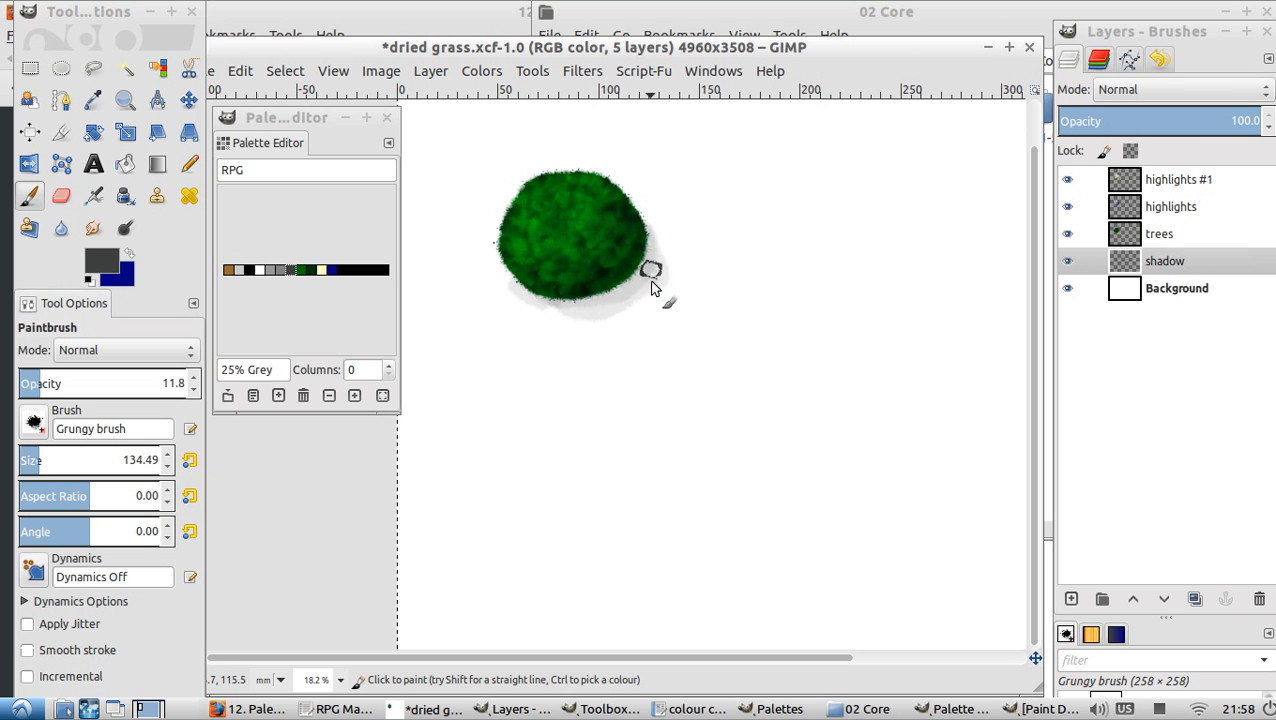
{"action": "left_click", "coordinate": [620, 255]}
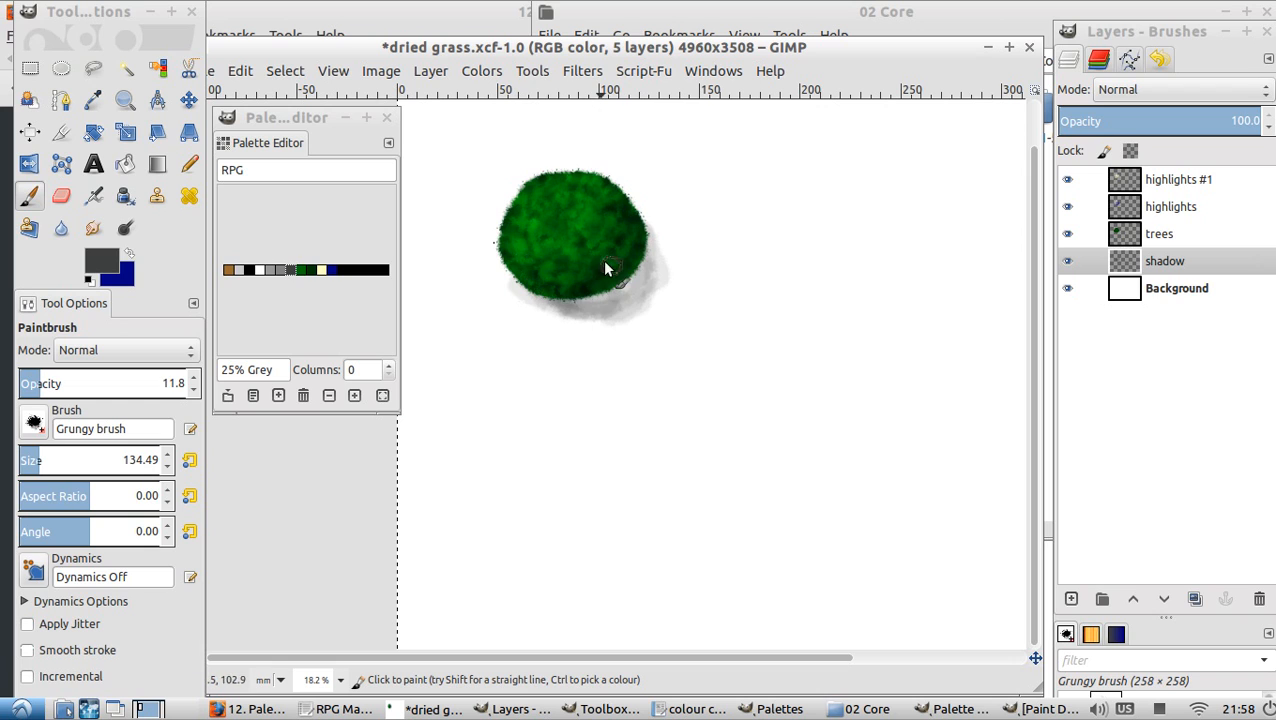
{"action": "left_click_drag", "start_coordinate": [610, 267], "coordinate": [620, 330]}
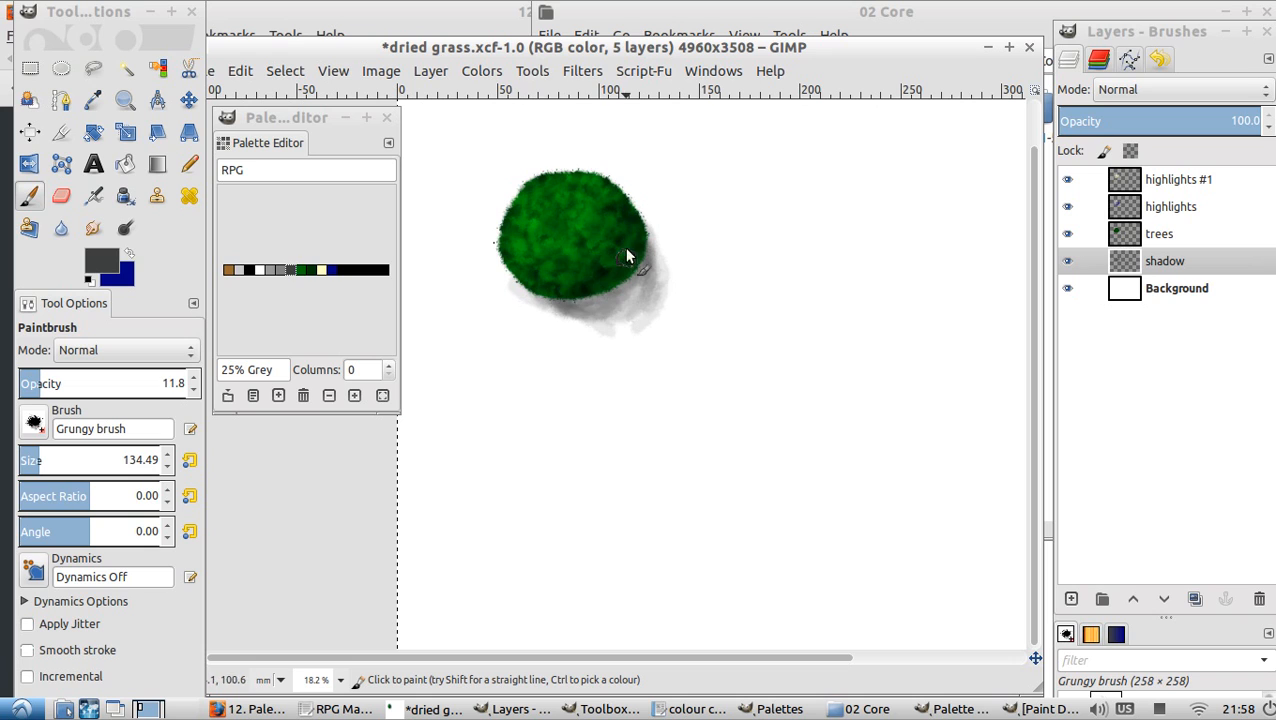
{"action": "left_click_drag", "start_coordinate": [625, 255], "coordinate": [560, 320]}
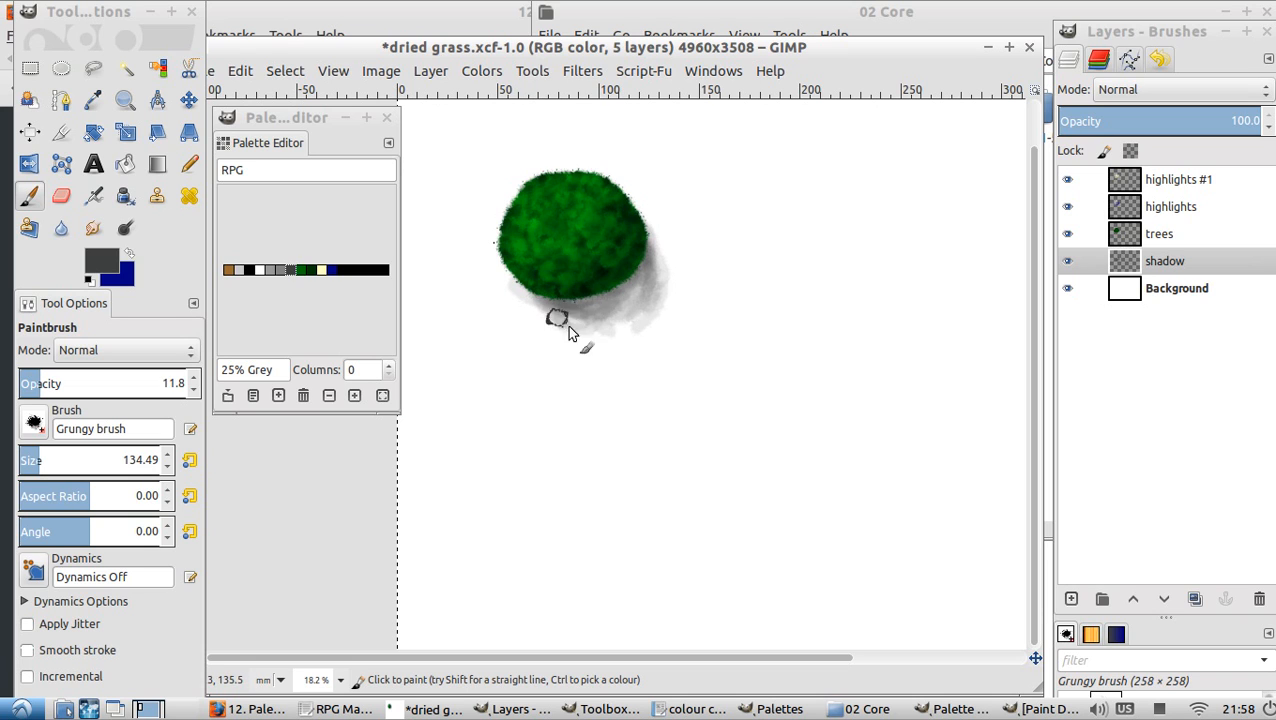